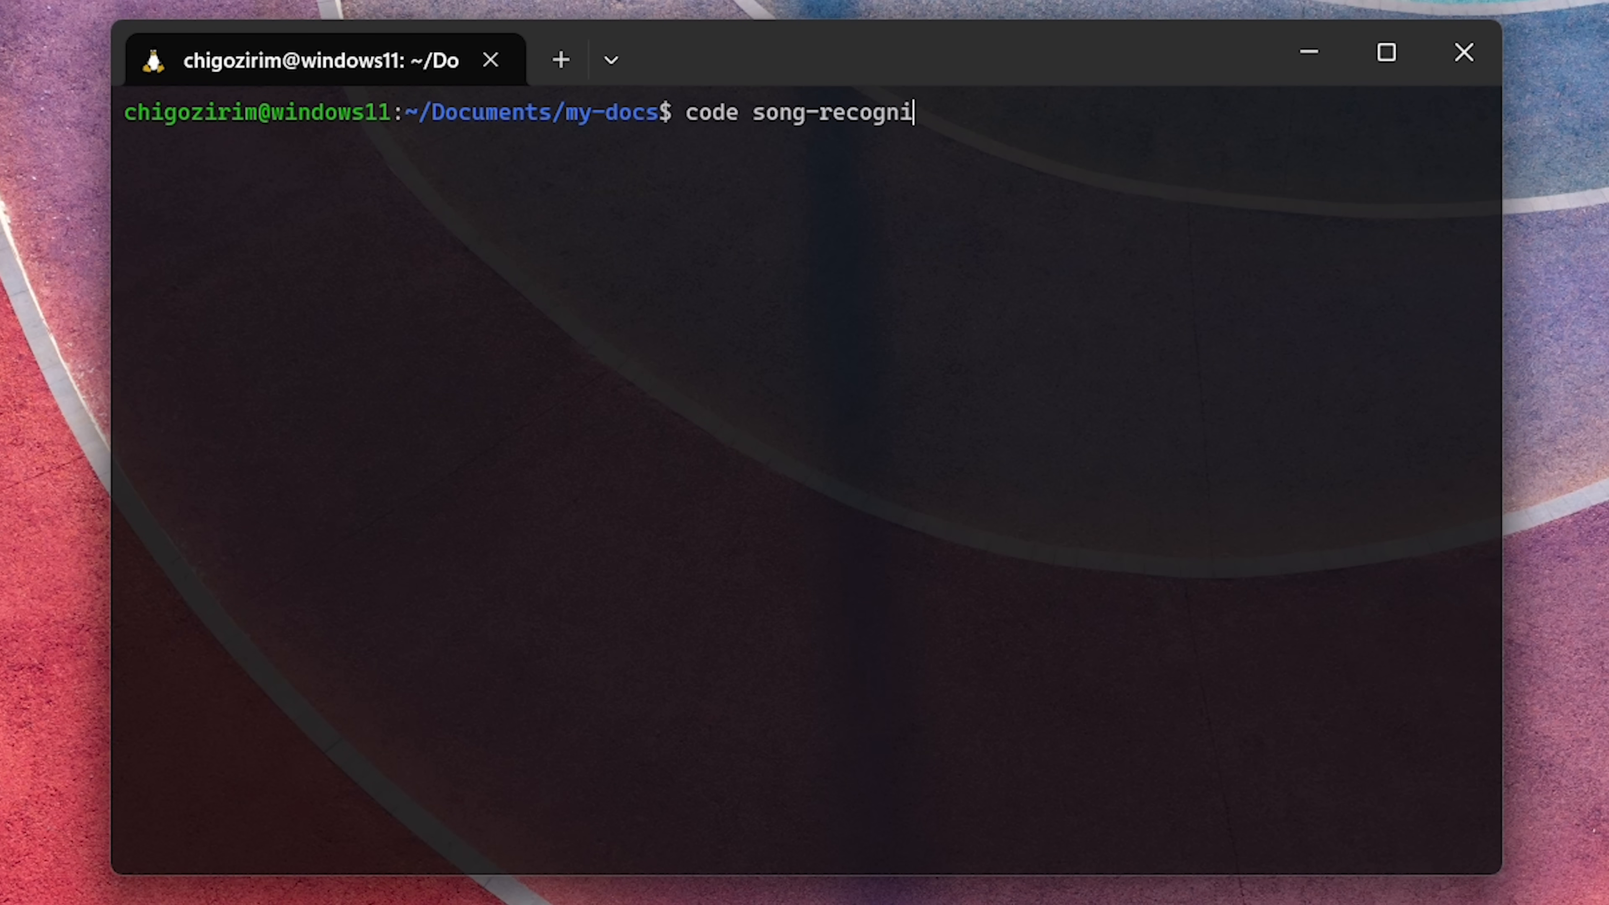
Step: Run the code command to open the song-recognition project from the my-docs folder
key("Return")
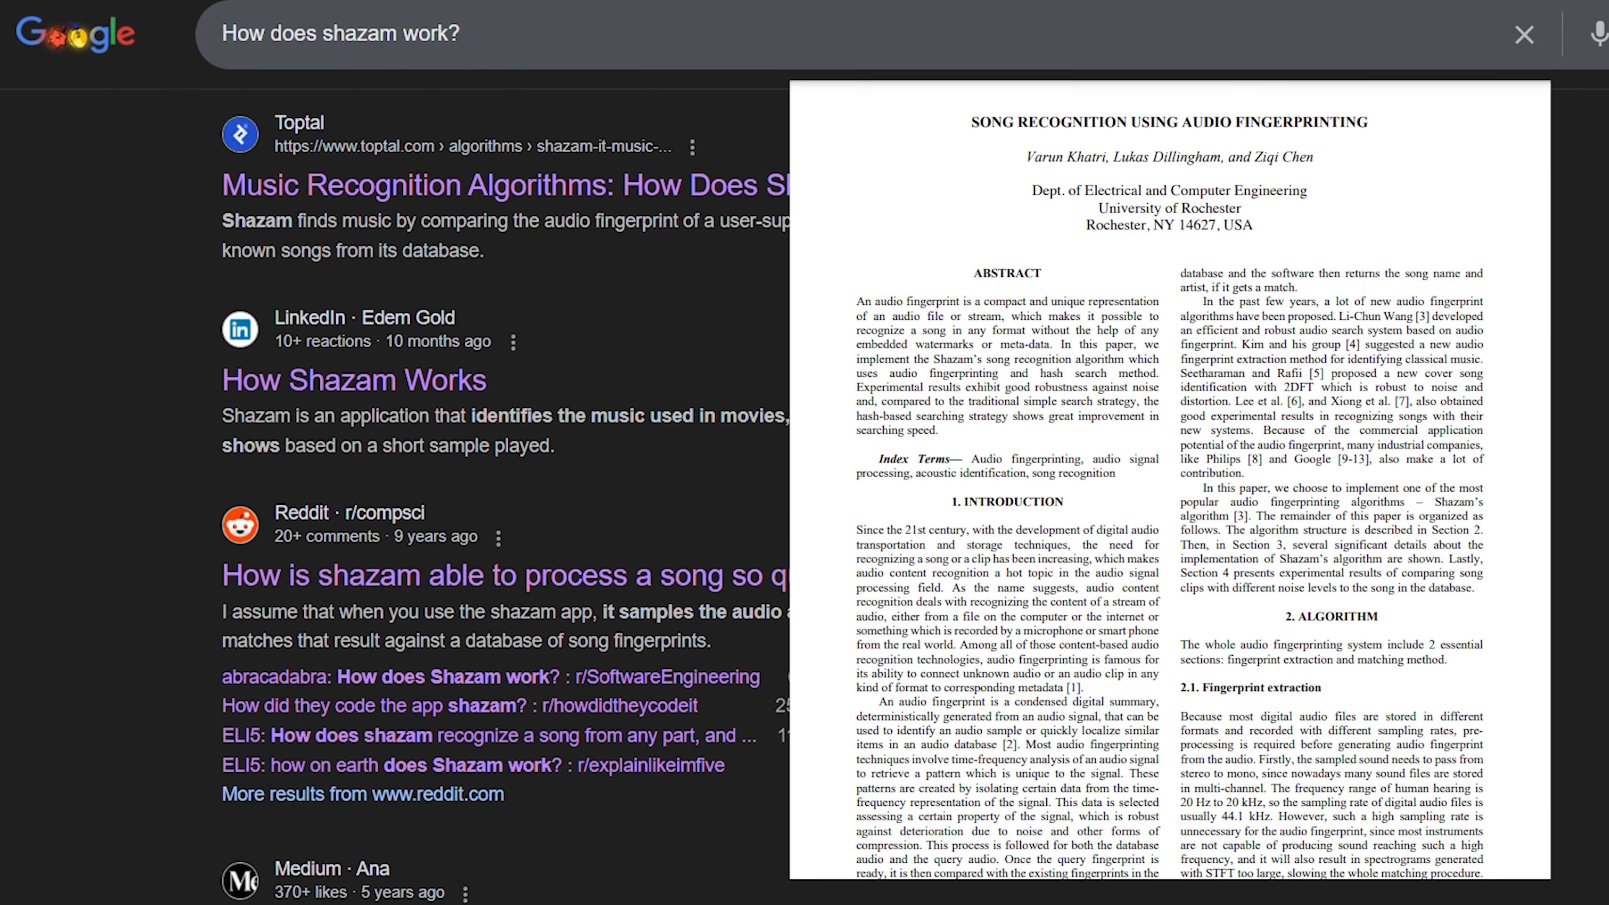
scroll("down", 3)
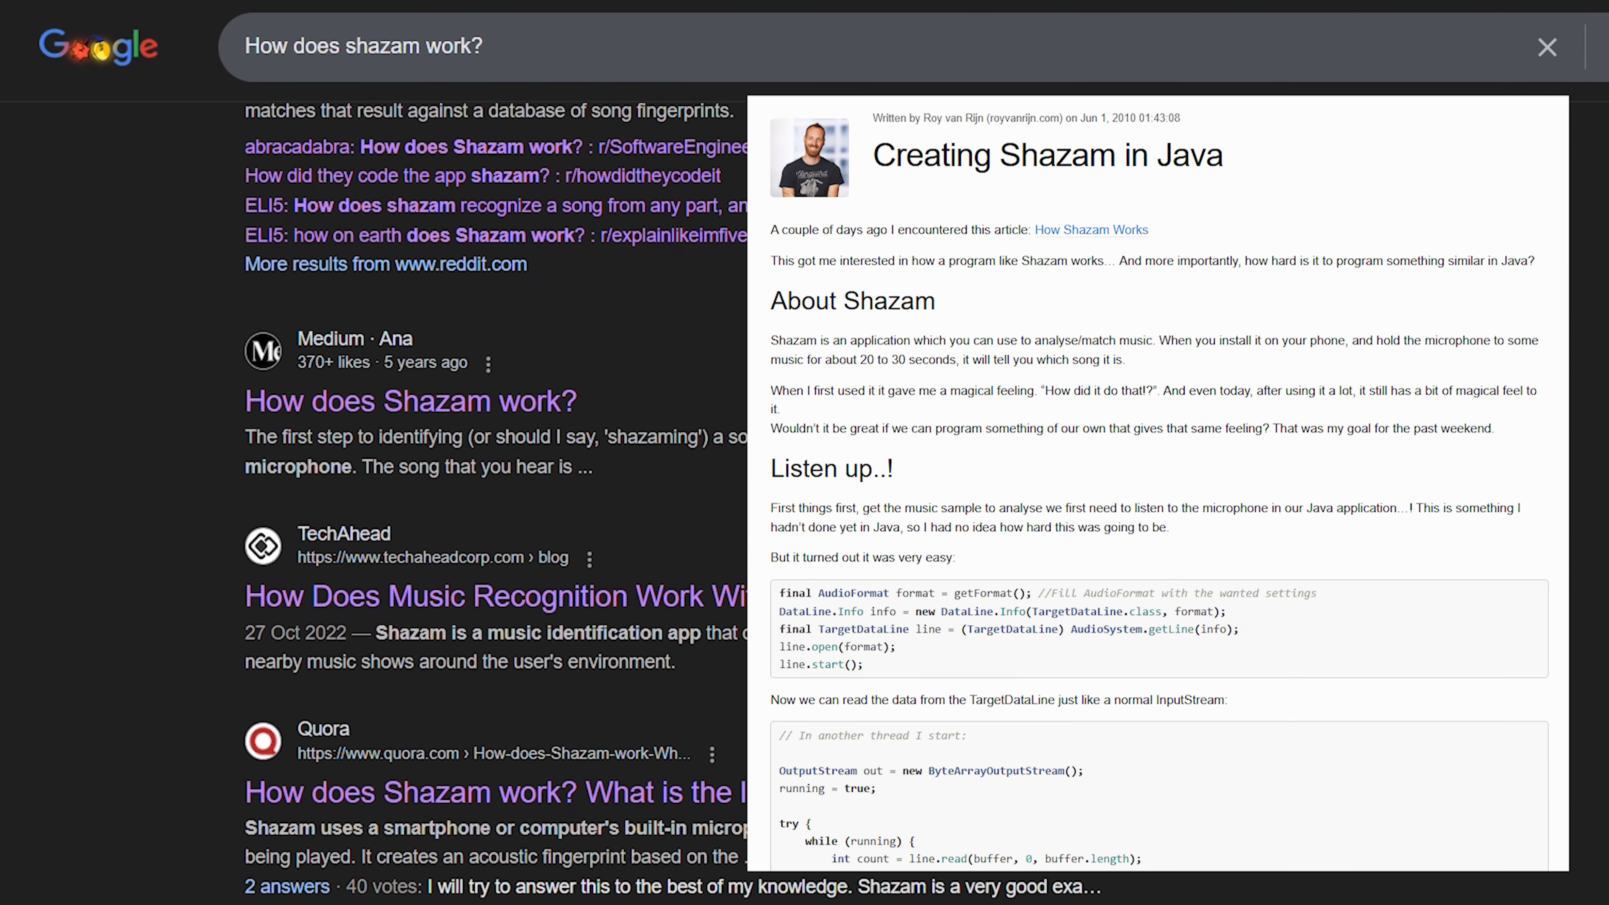
scroll("down", 3)
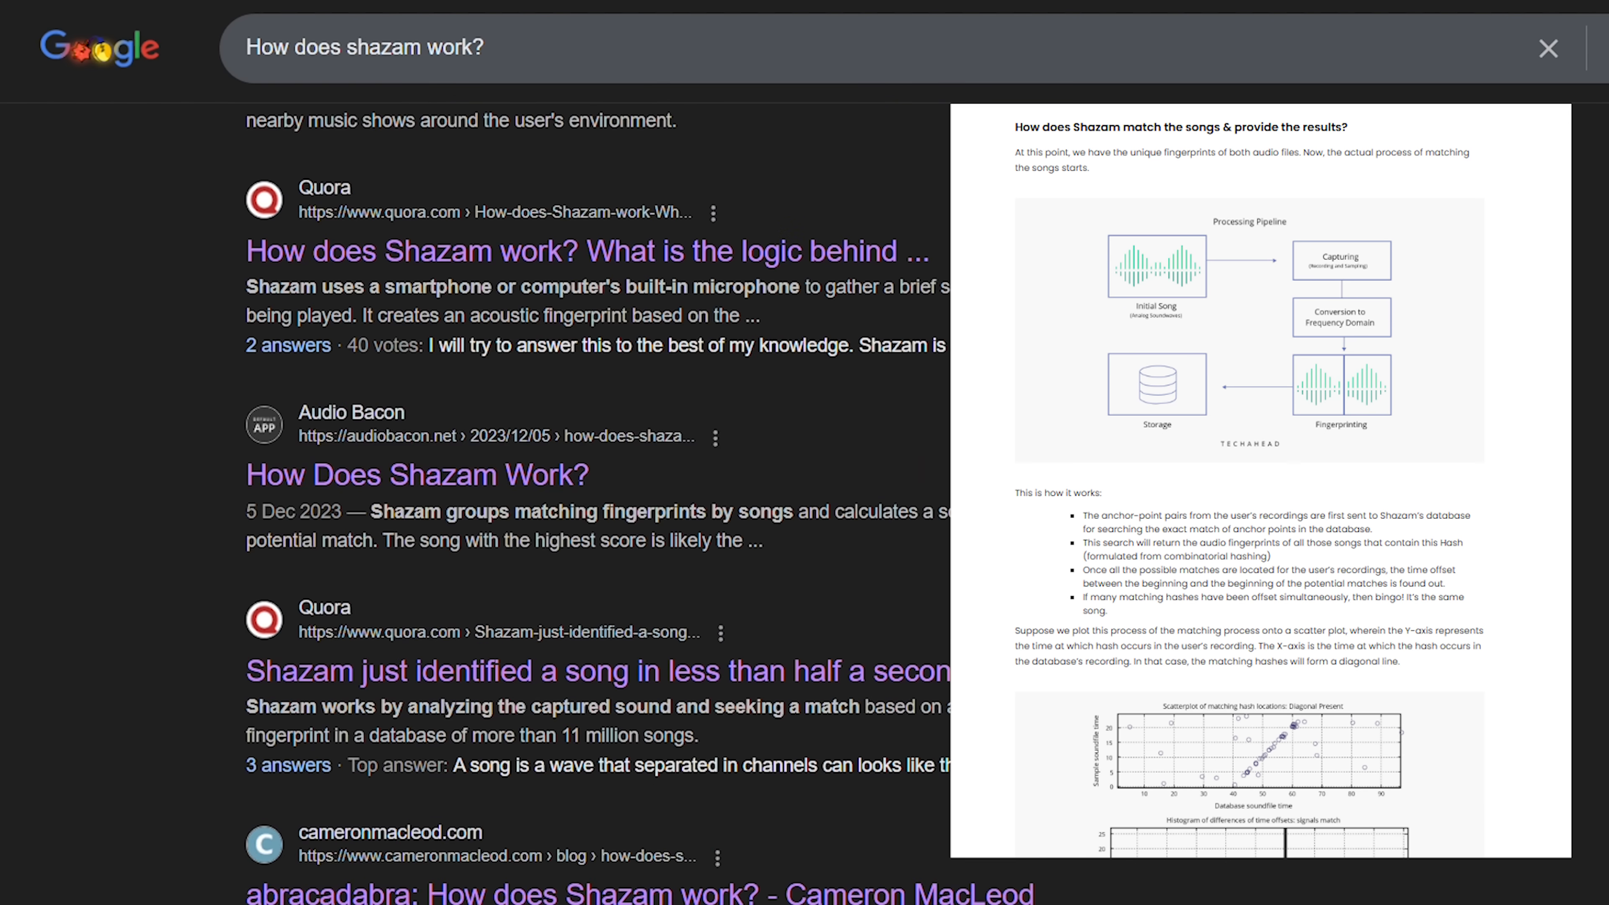
scroll("down", 3)
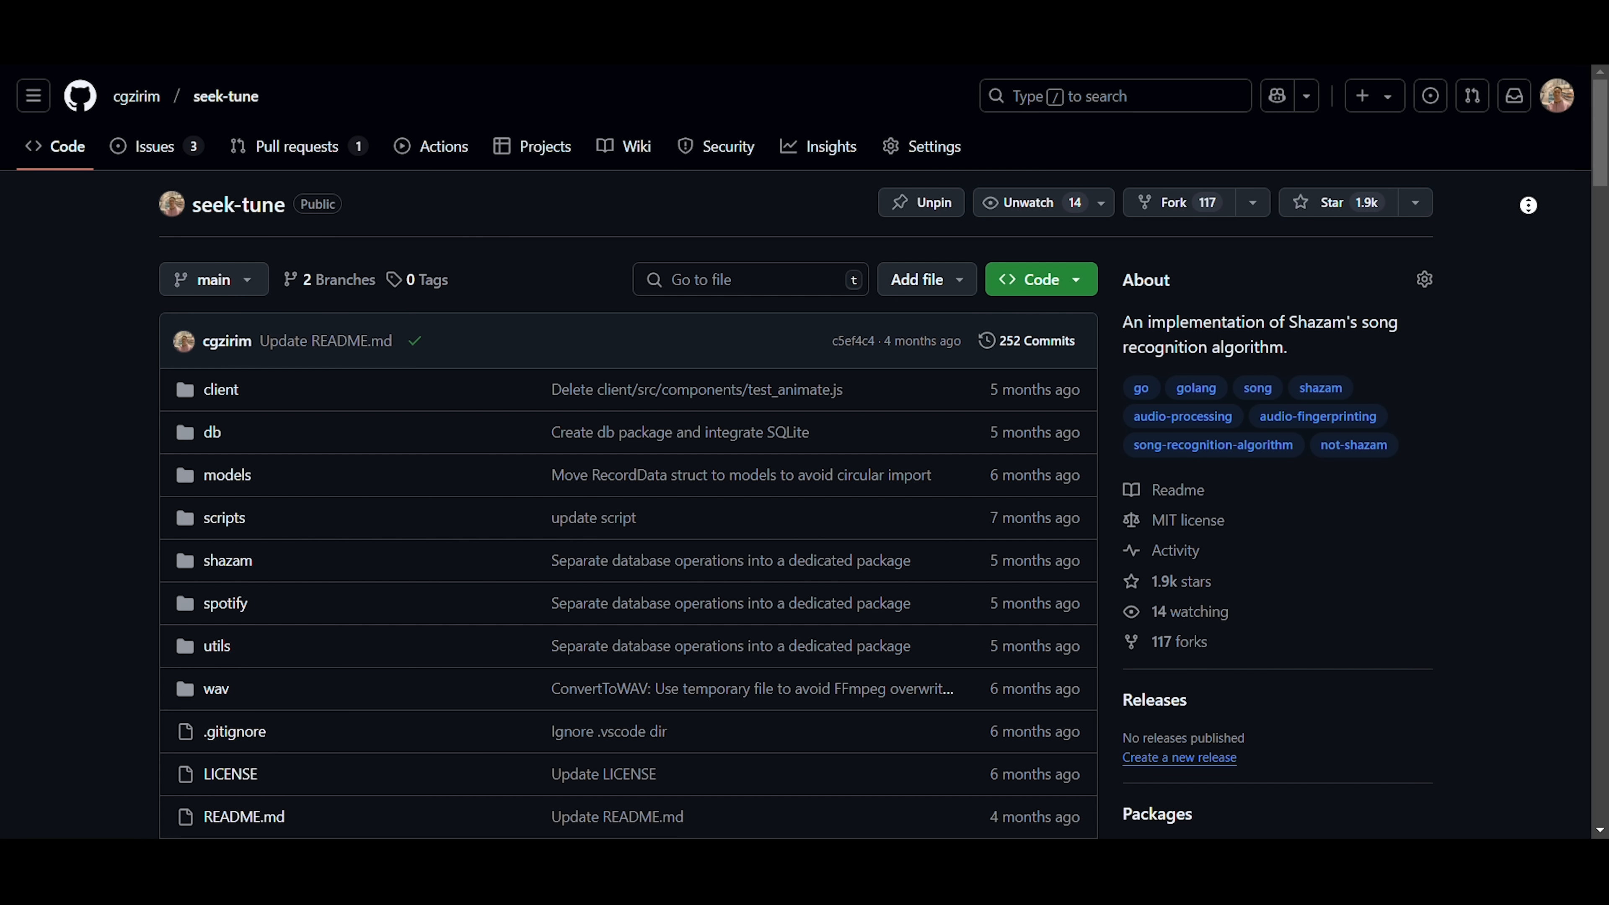
scroll("down", 3)
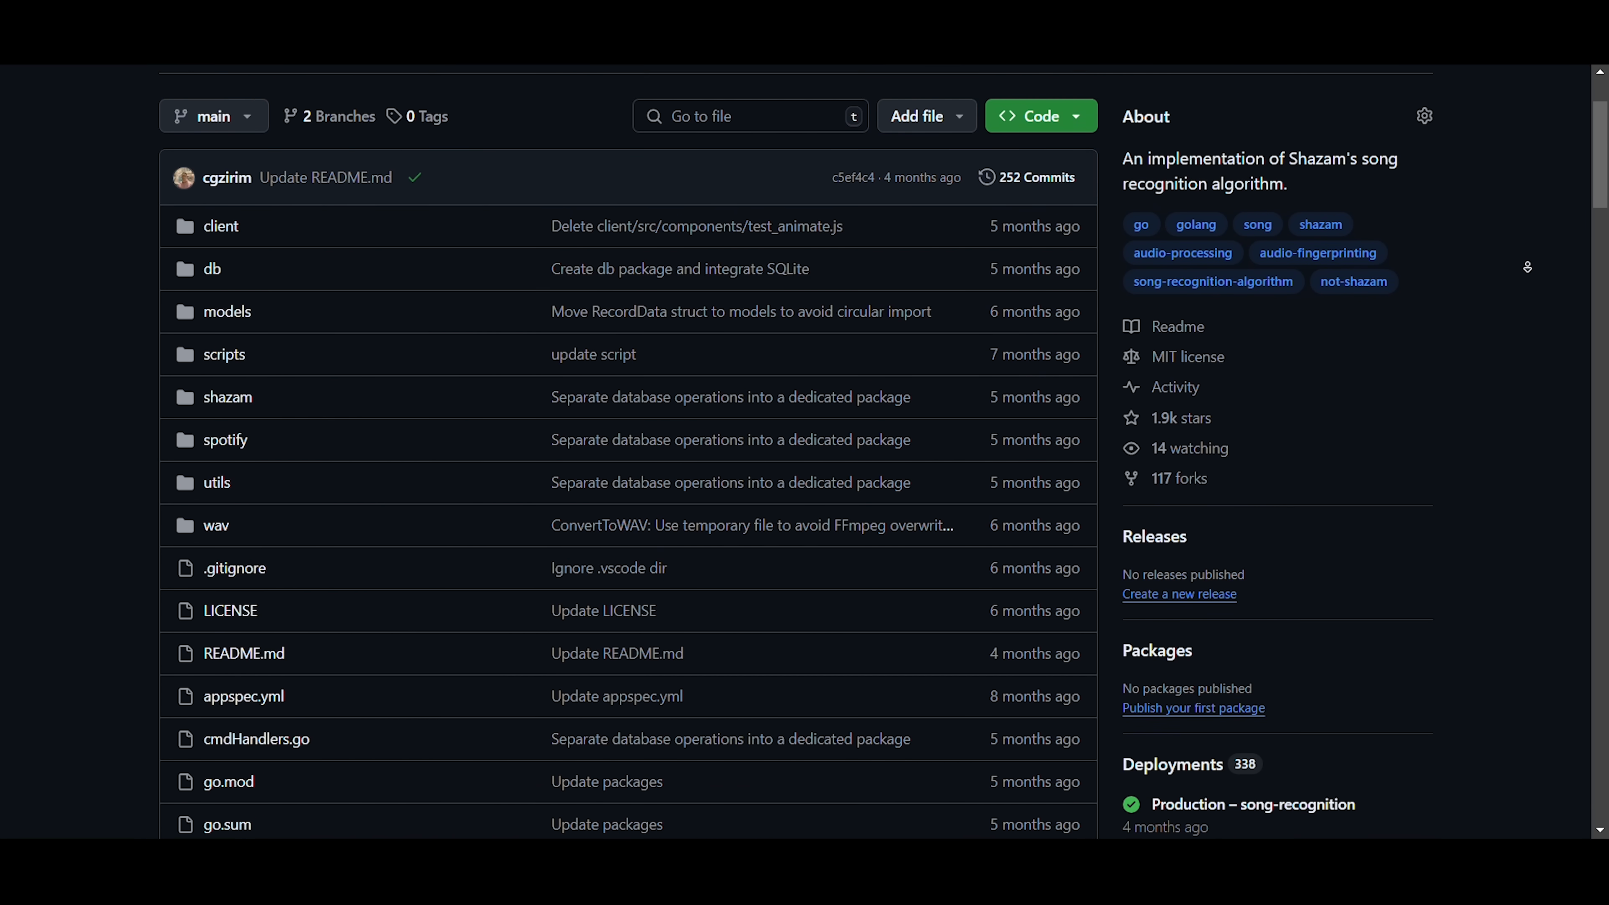
scroll("down", 3)
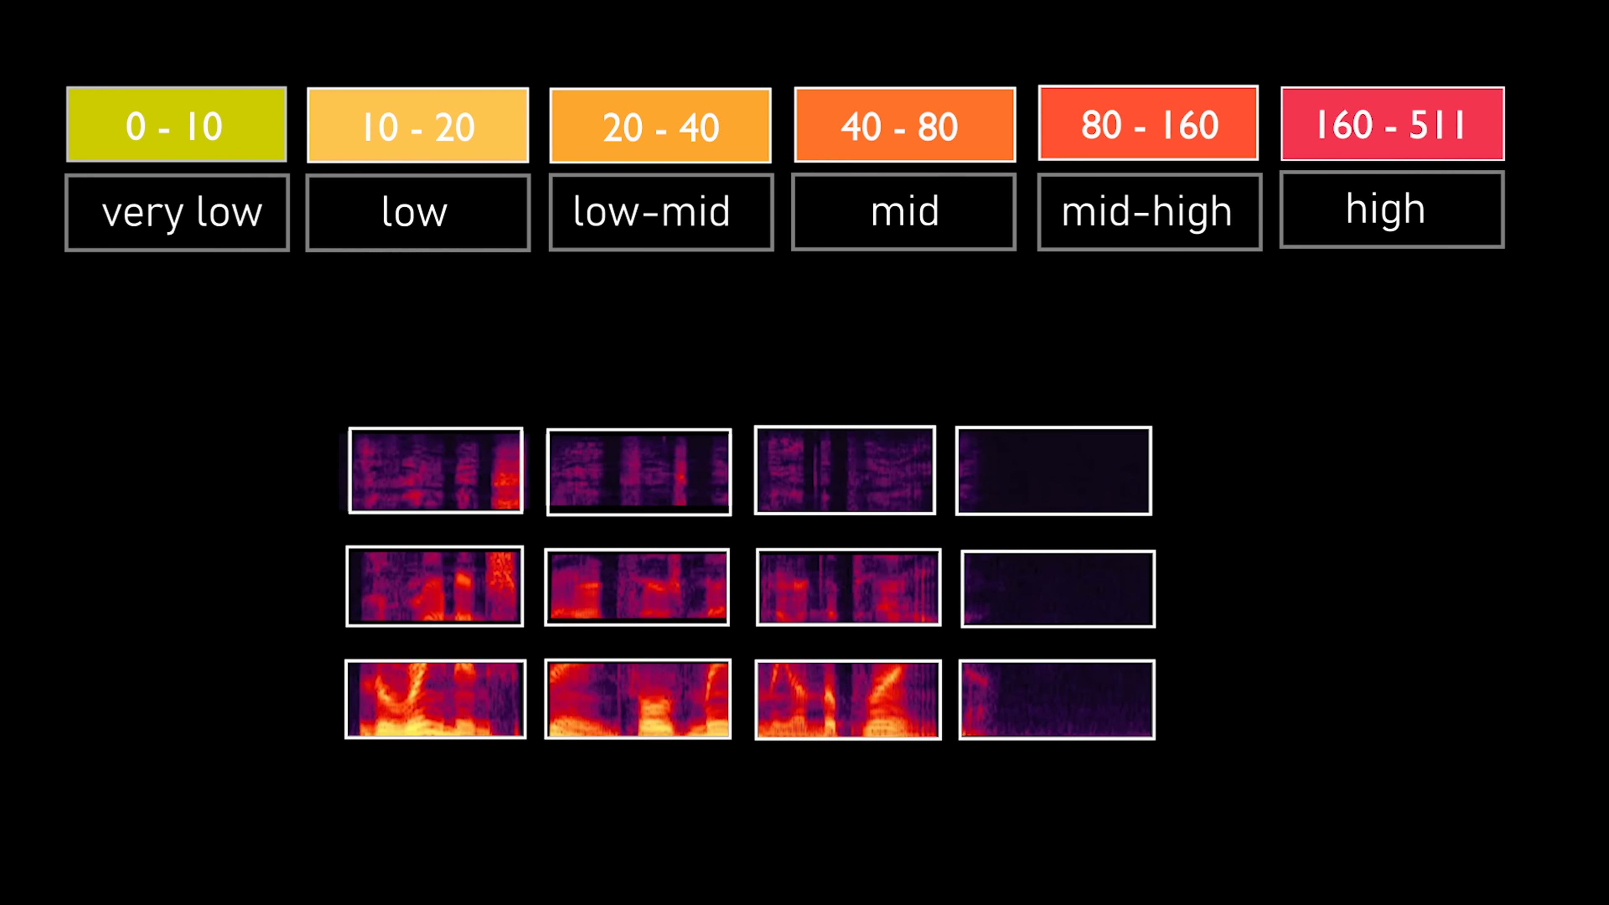
Step: Place the strongest-peak dots for each frequency band across the five spectrogram chunks
left_click(175, 212)
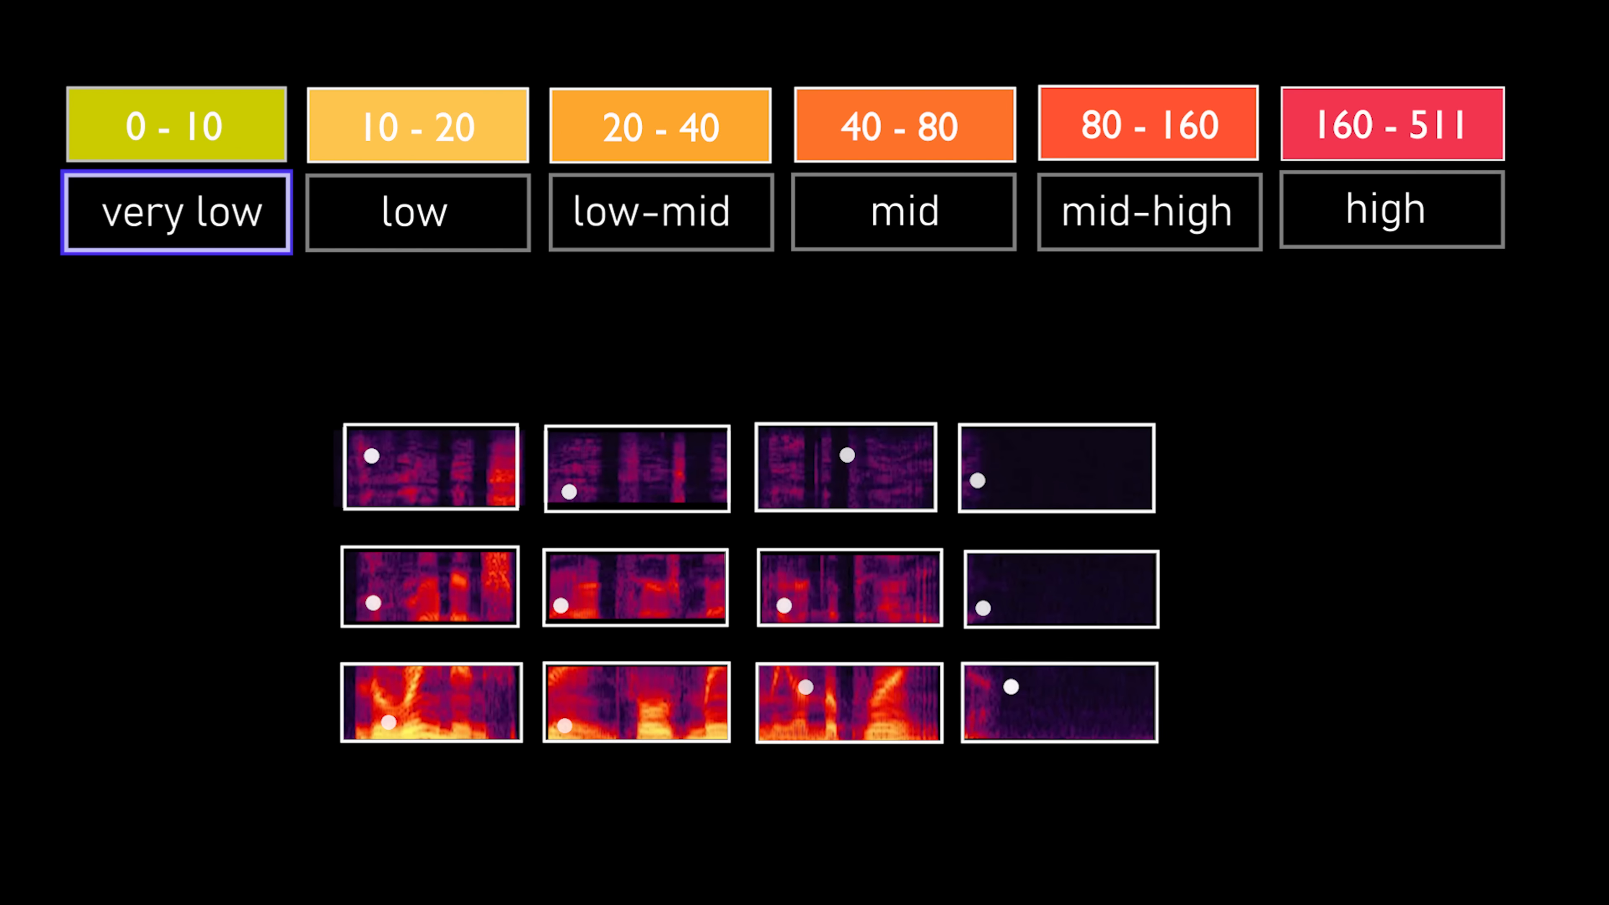
left_click(416, 212)
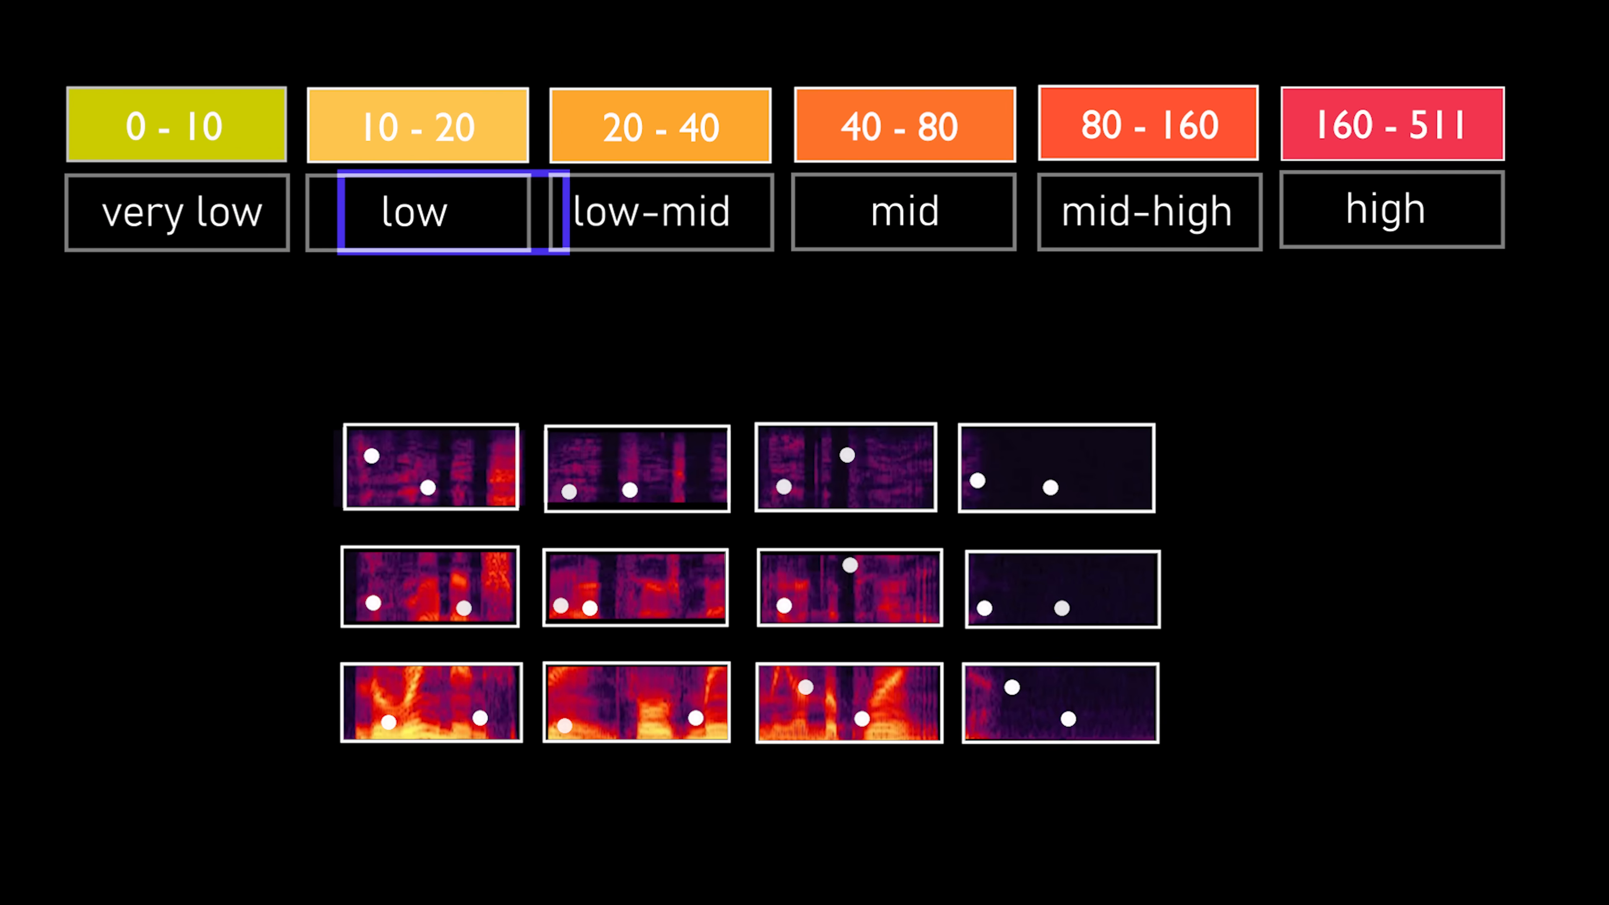
left_click(901, 212)
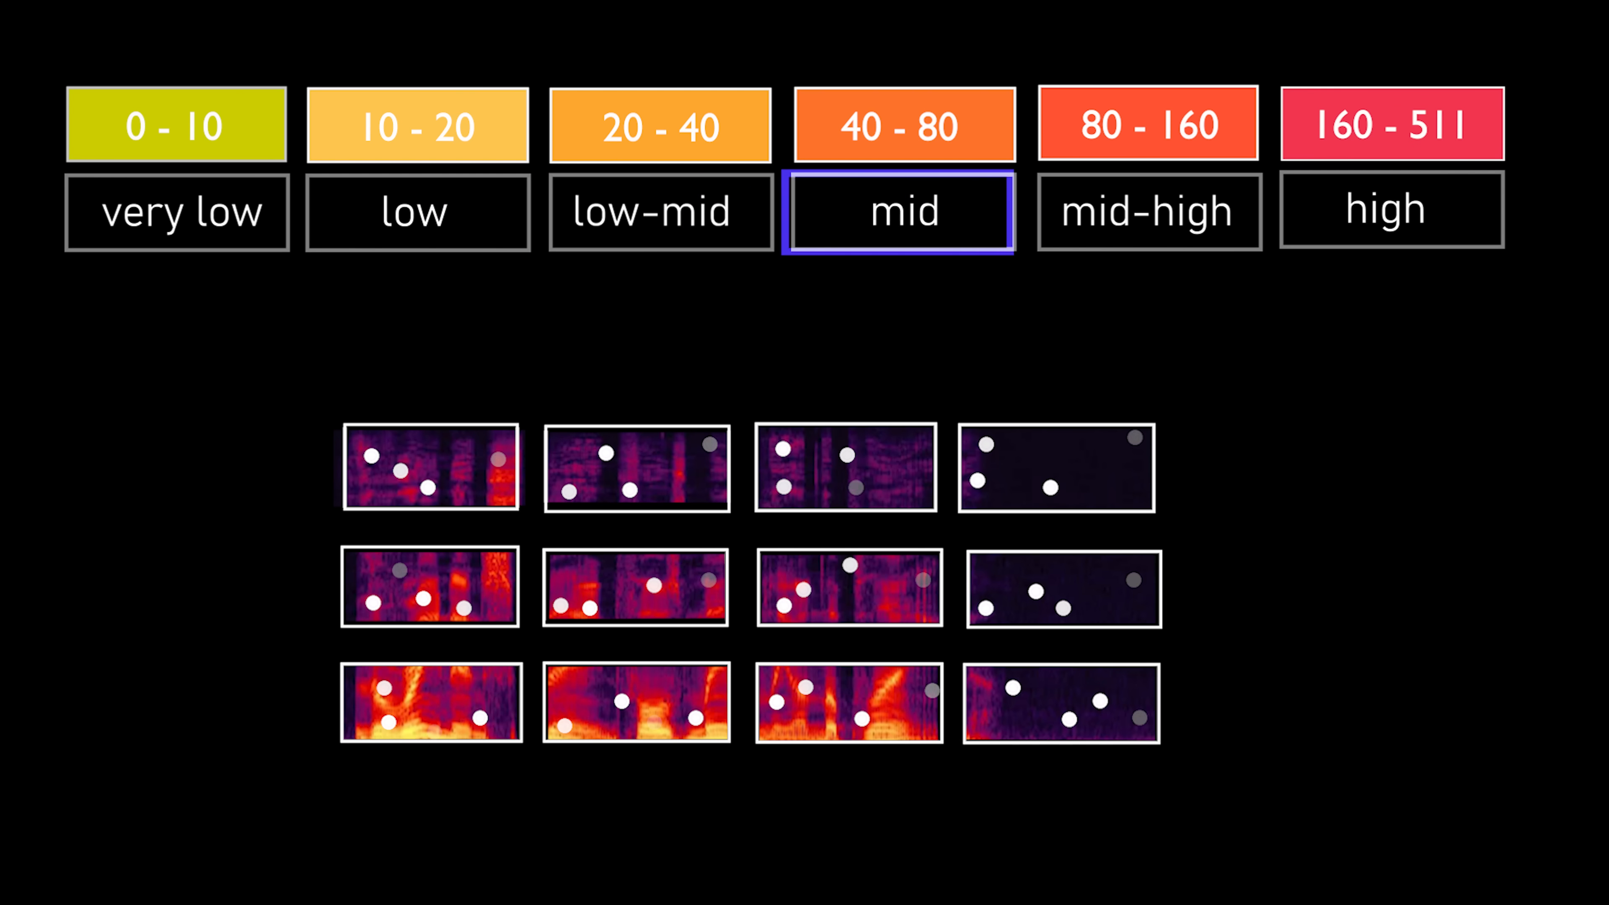
left_click(1148, 212)
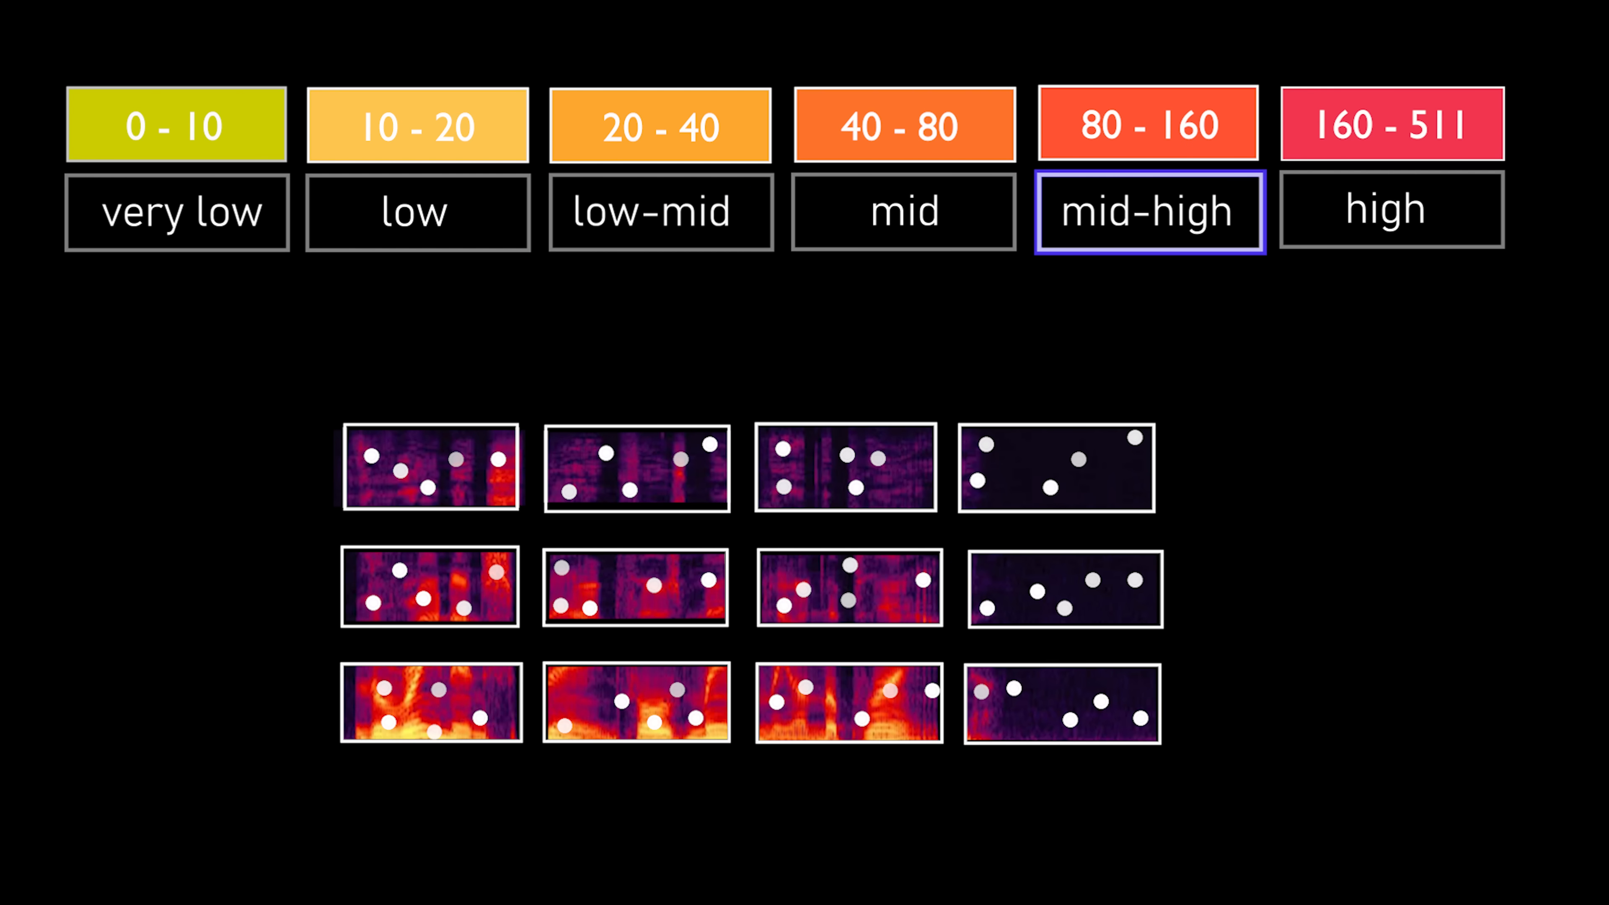
left_click(1390, 210)
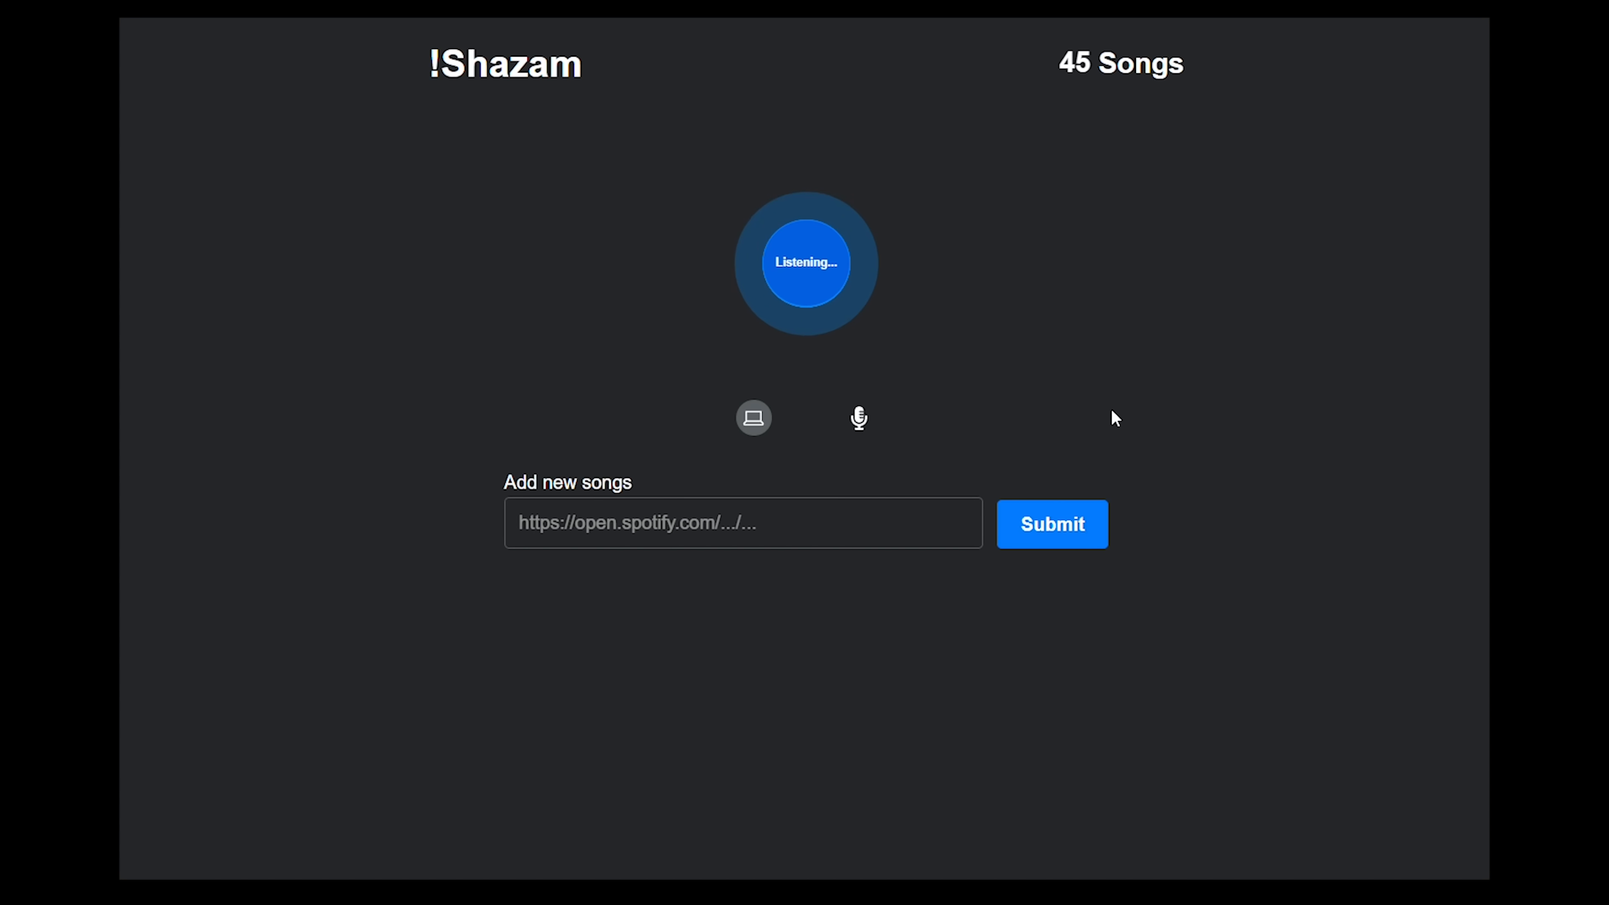
mouse_move(1033, 419)
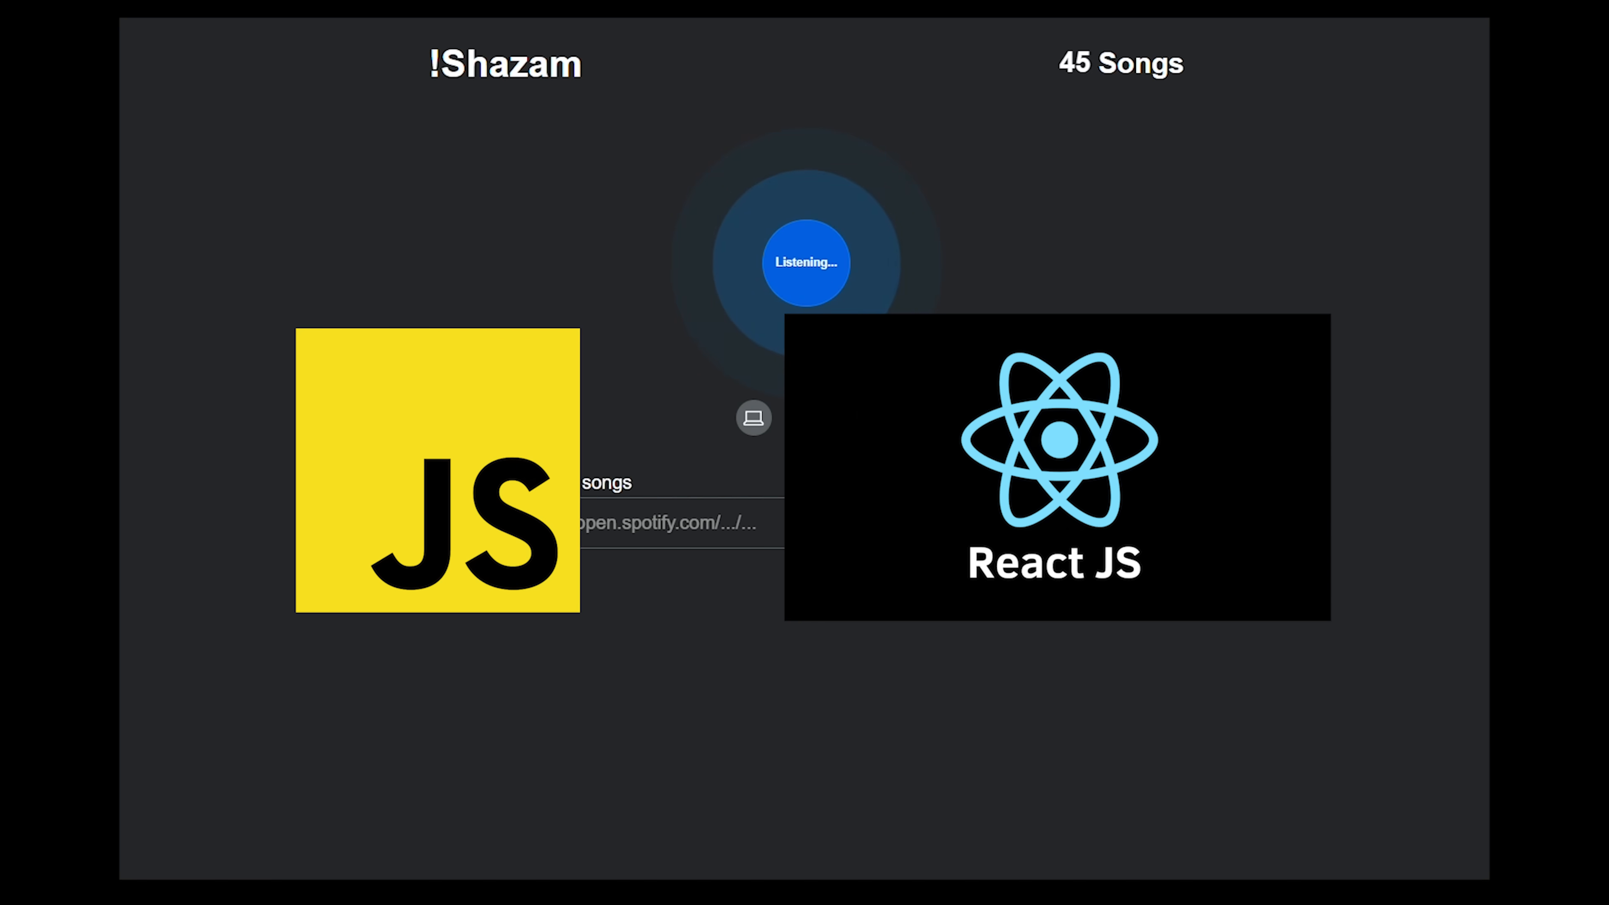
Step: Start listening for a song from computer audio against the 45-song library
left_click(805, 261)
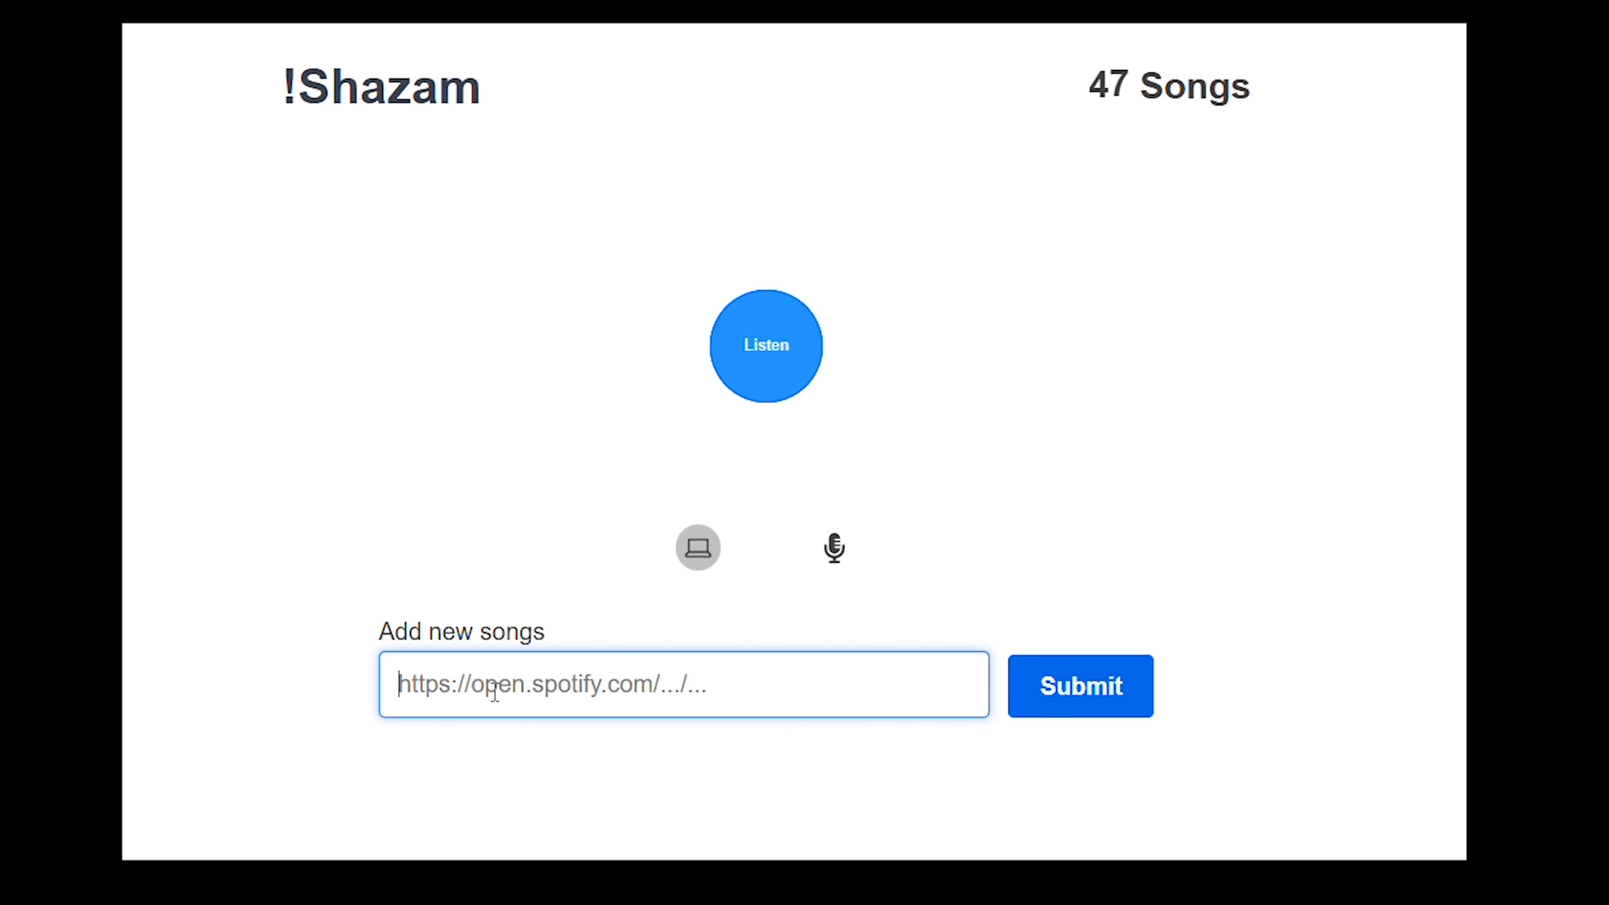
Step: Submit the Spotify track URL ending in 'si=8002bd9dd34c4034' to add a new song
type("sqfLwGKXDw1nGjFhH3GGX?si=8002bd9dd34c4034")
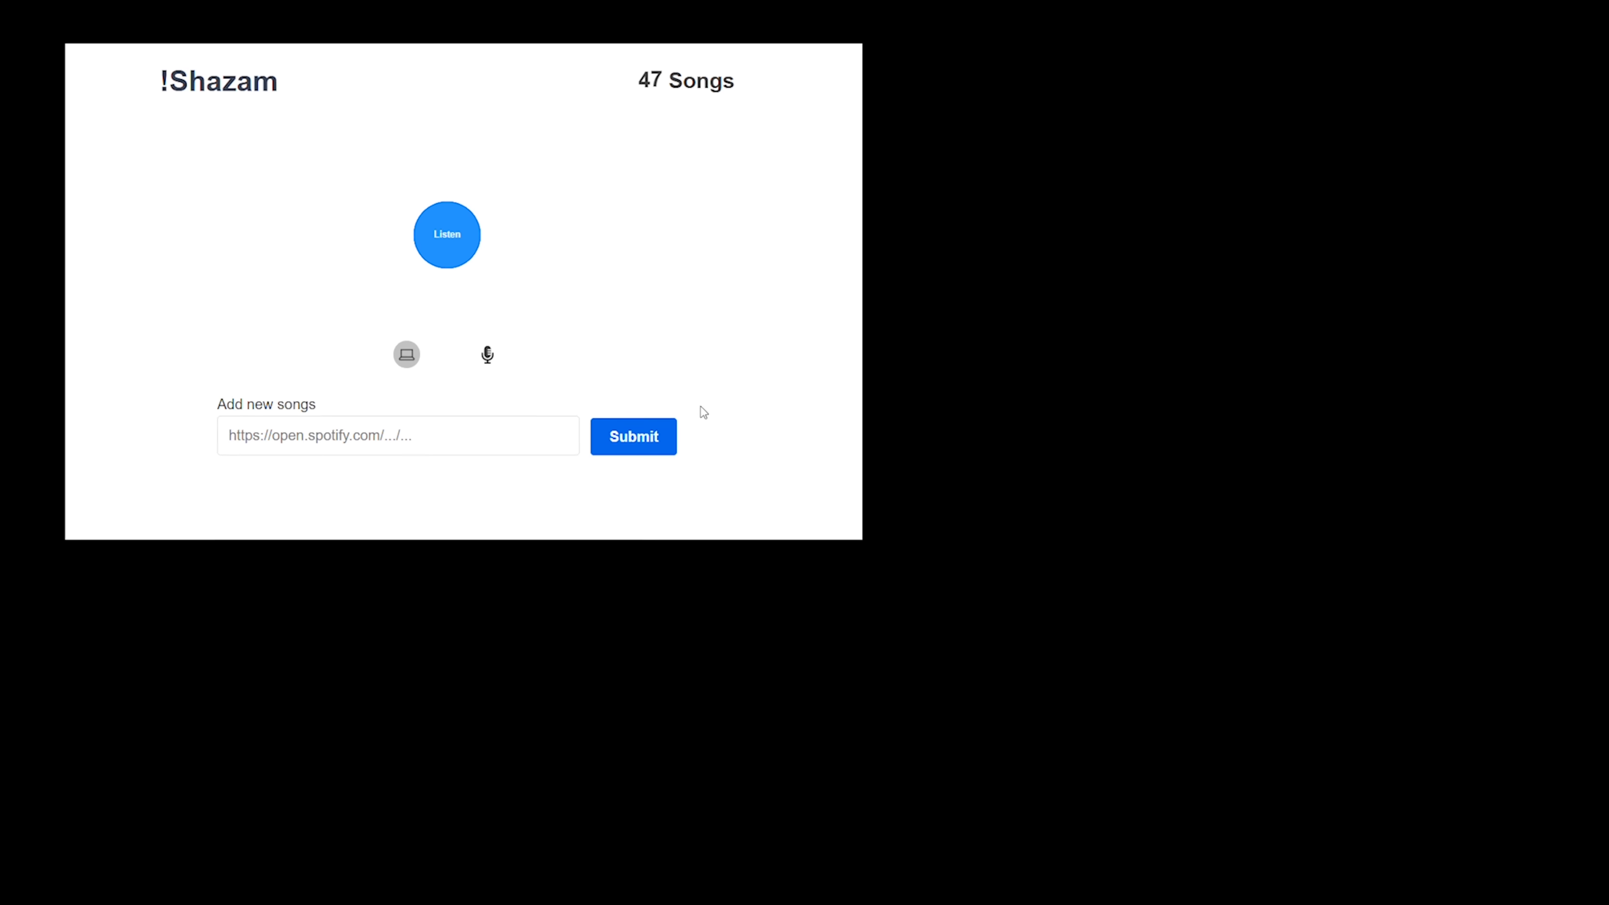
Step: Return to the !Shazam browser tab, now counting 48 songs
left_click(446, 234)
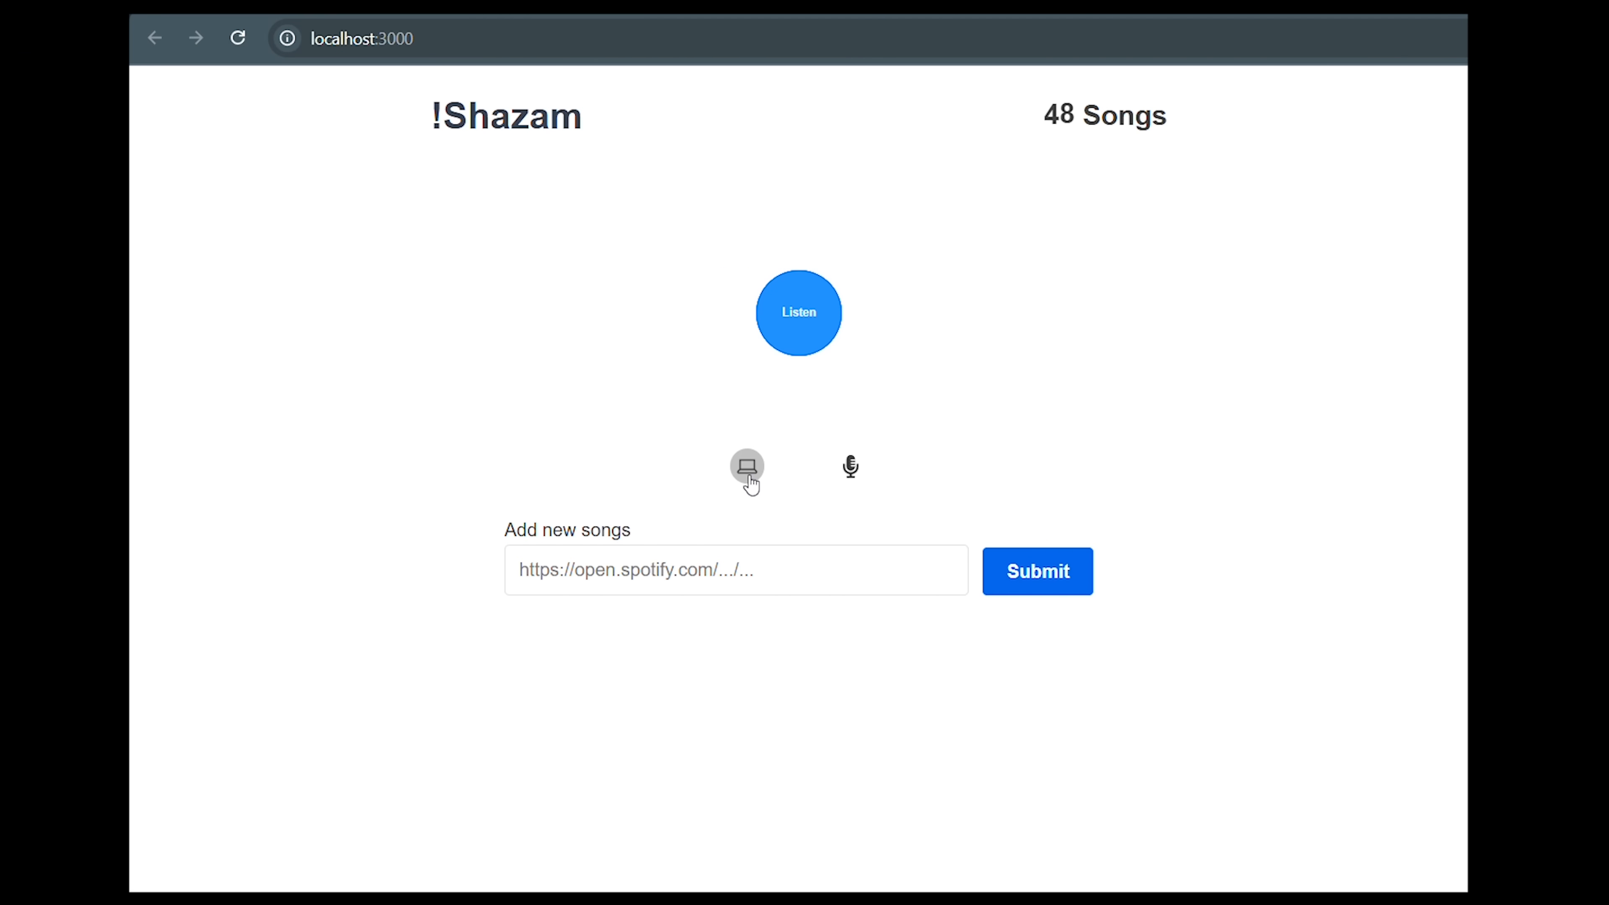
Step: Select microphone input and start listening for a song
left_click(851, 466)
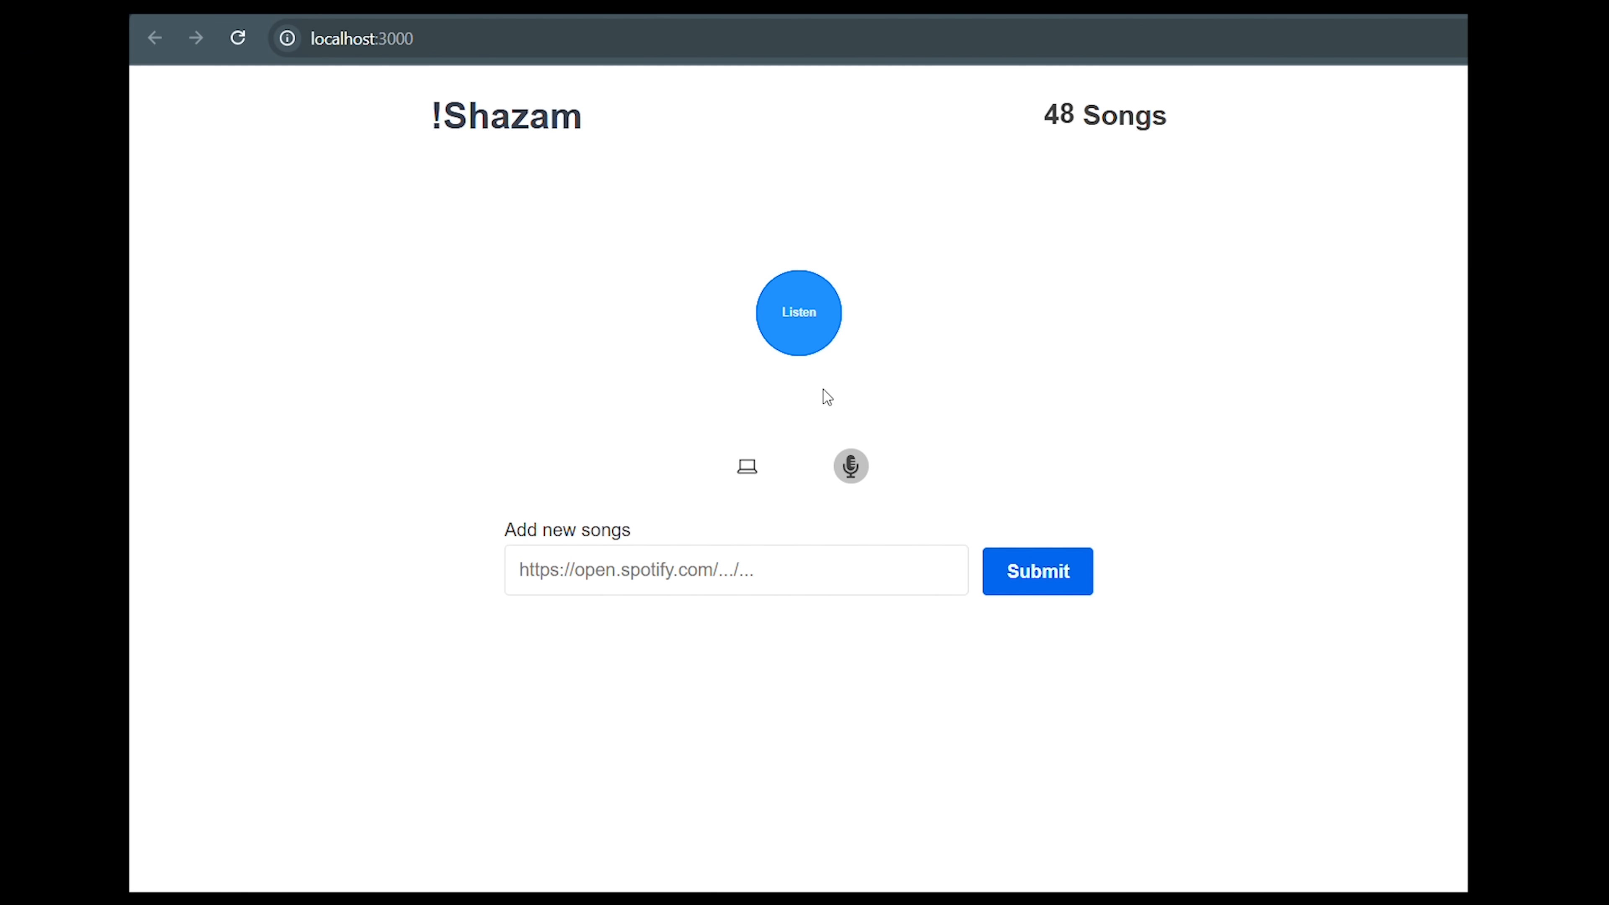
left_click(799, 312)
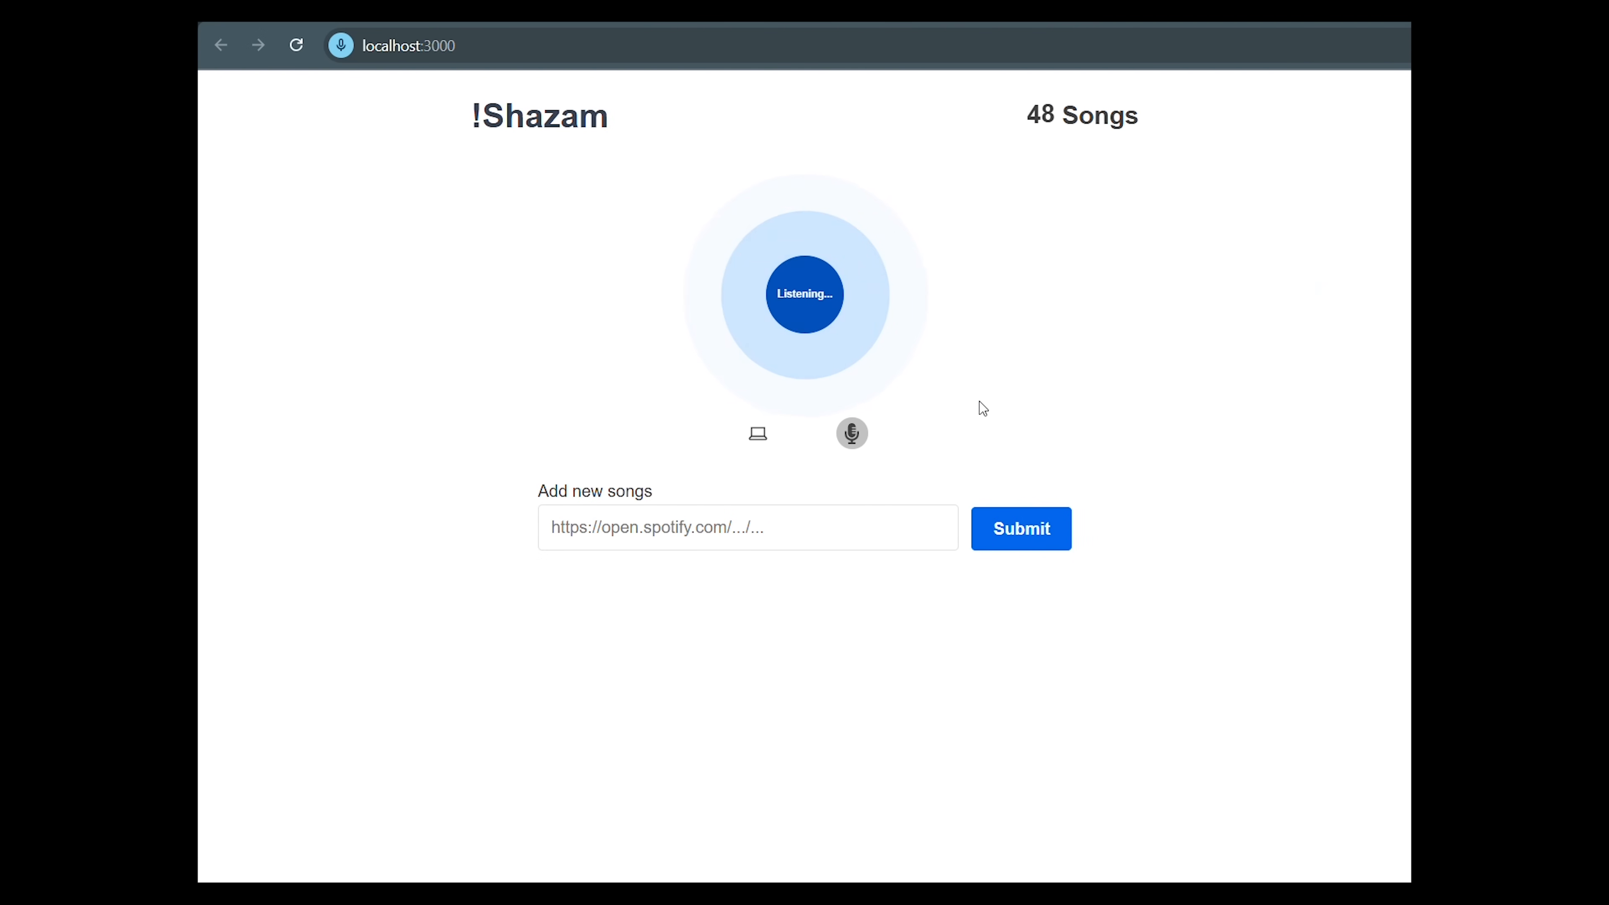
Step: Stop listening and play the top match, BANNERS - Got It In You
left_click(805, 294)
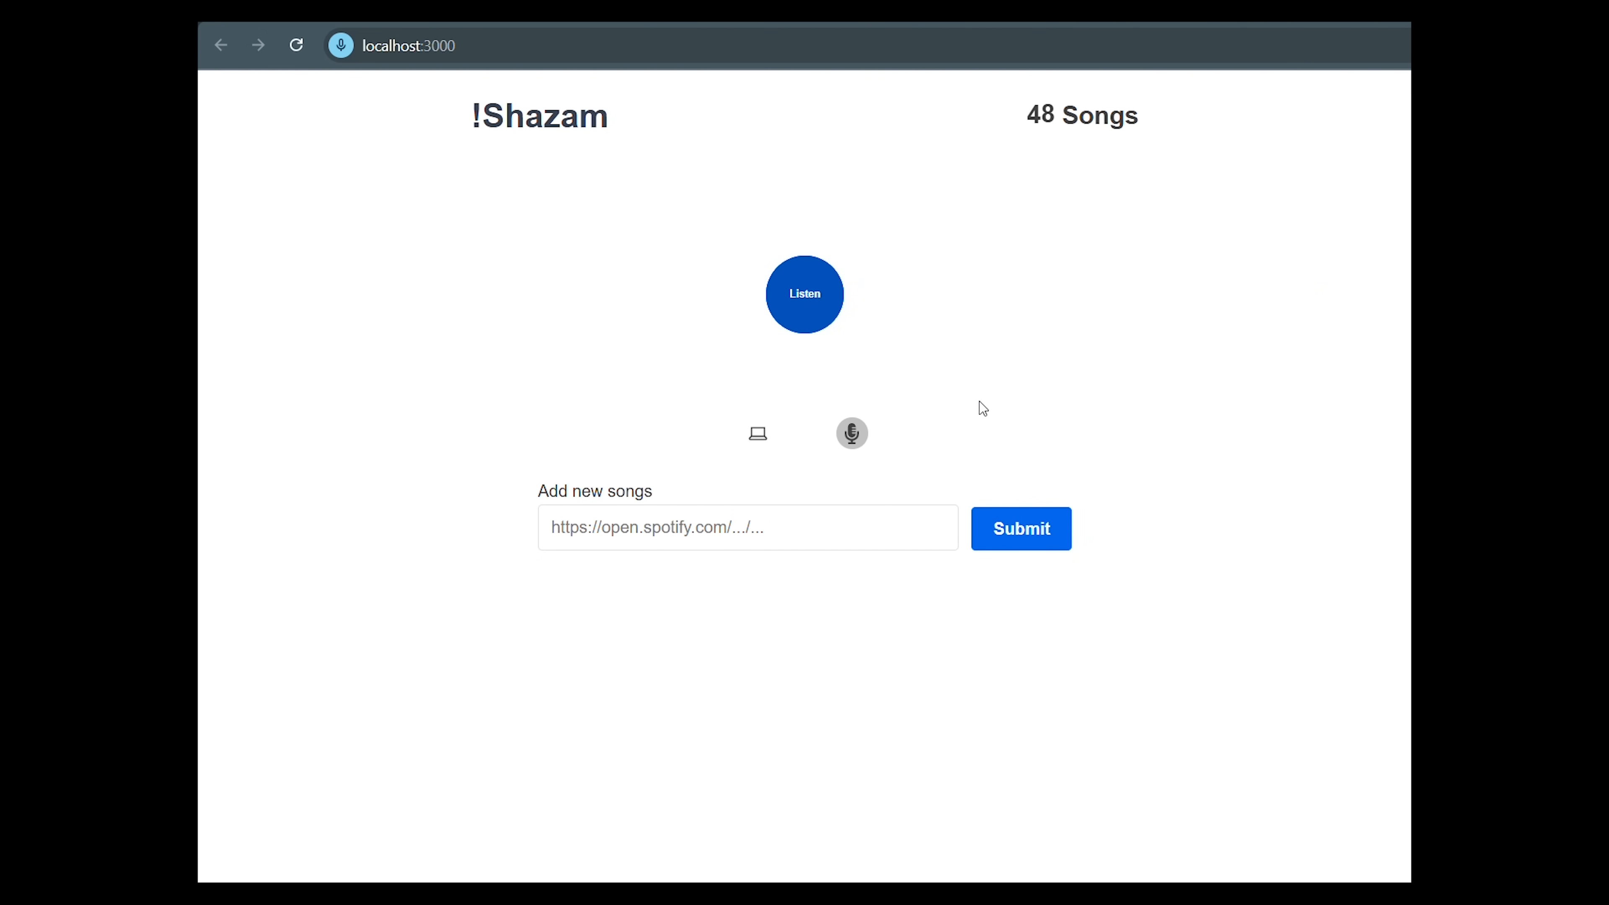
left_click(804, 294)
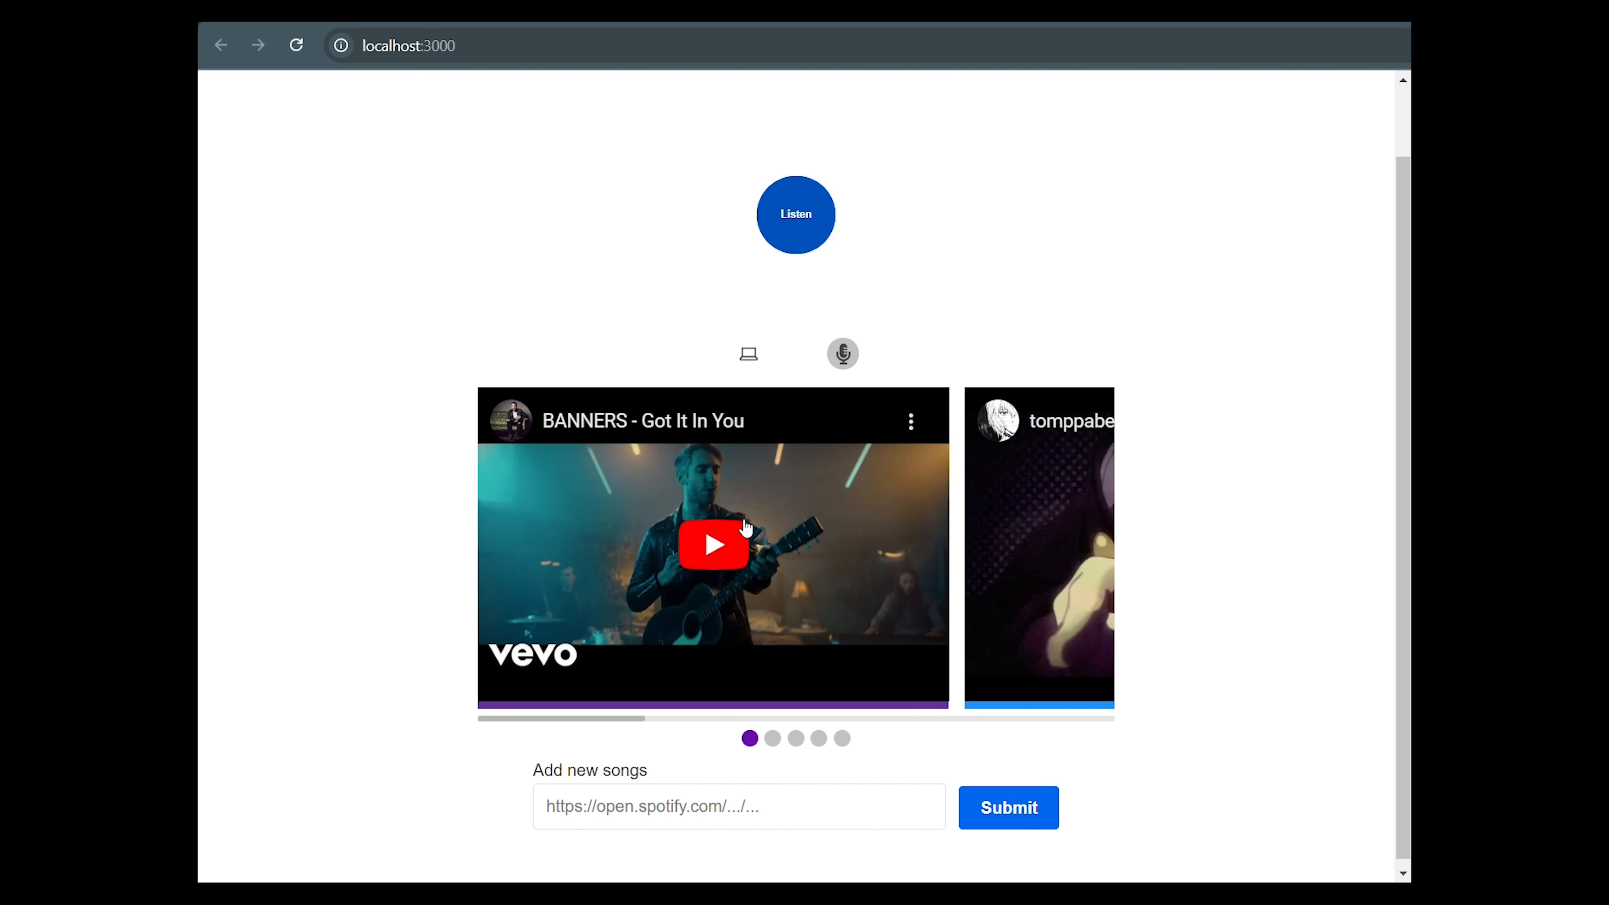
left_click(712, 545)
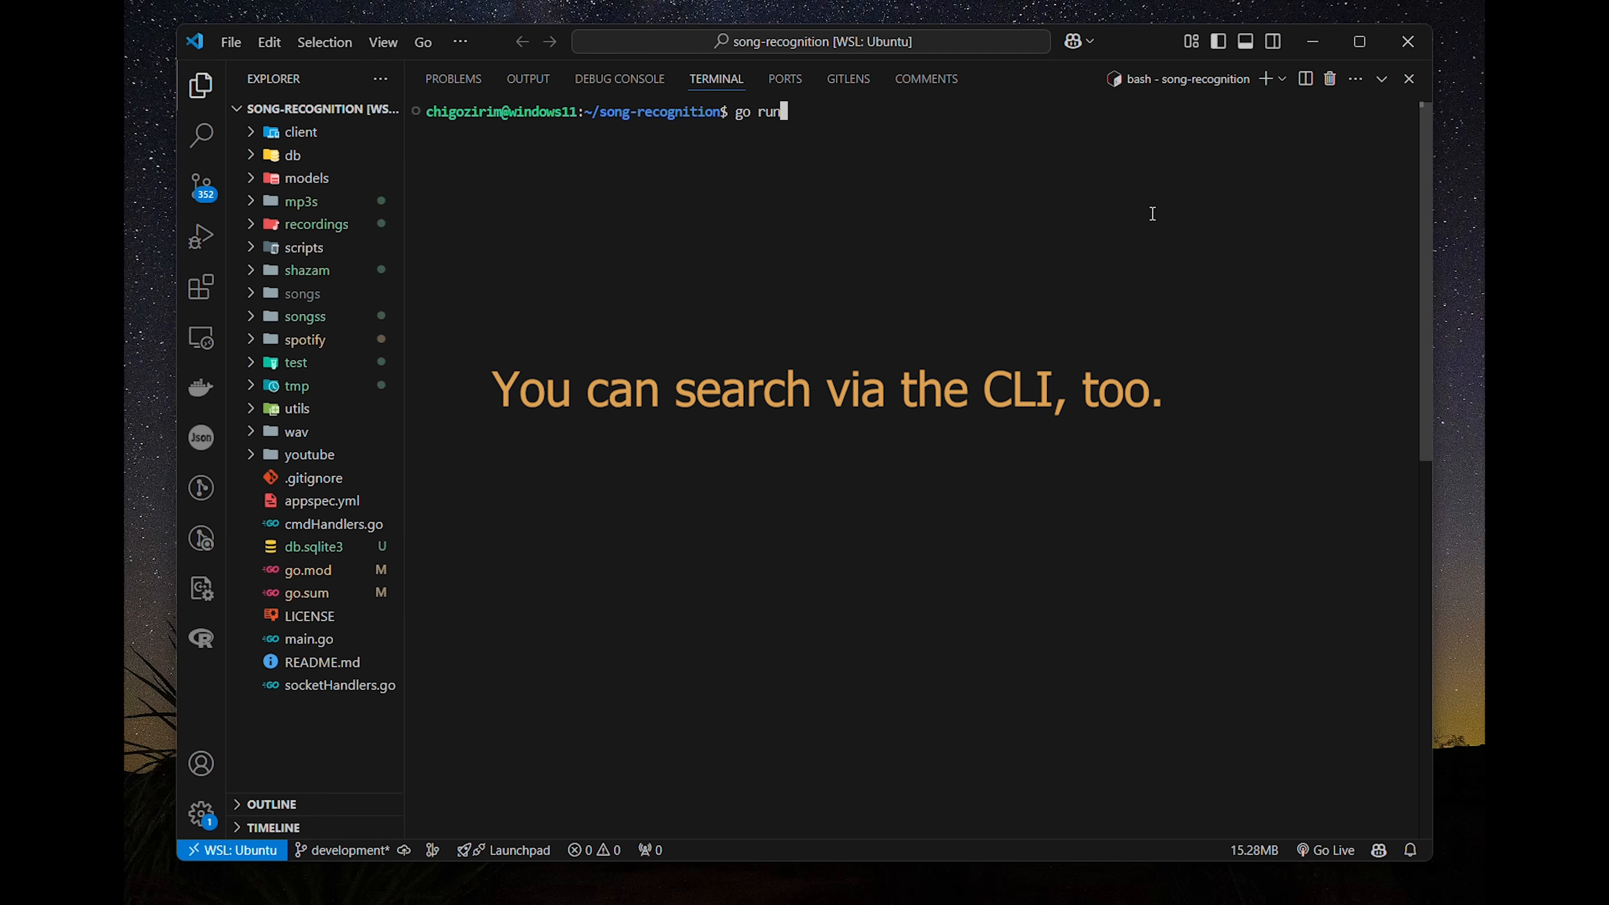
Step: Enter the 'go run *.go find songs' command in the VS Code terminal
type("*.go find songs")
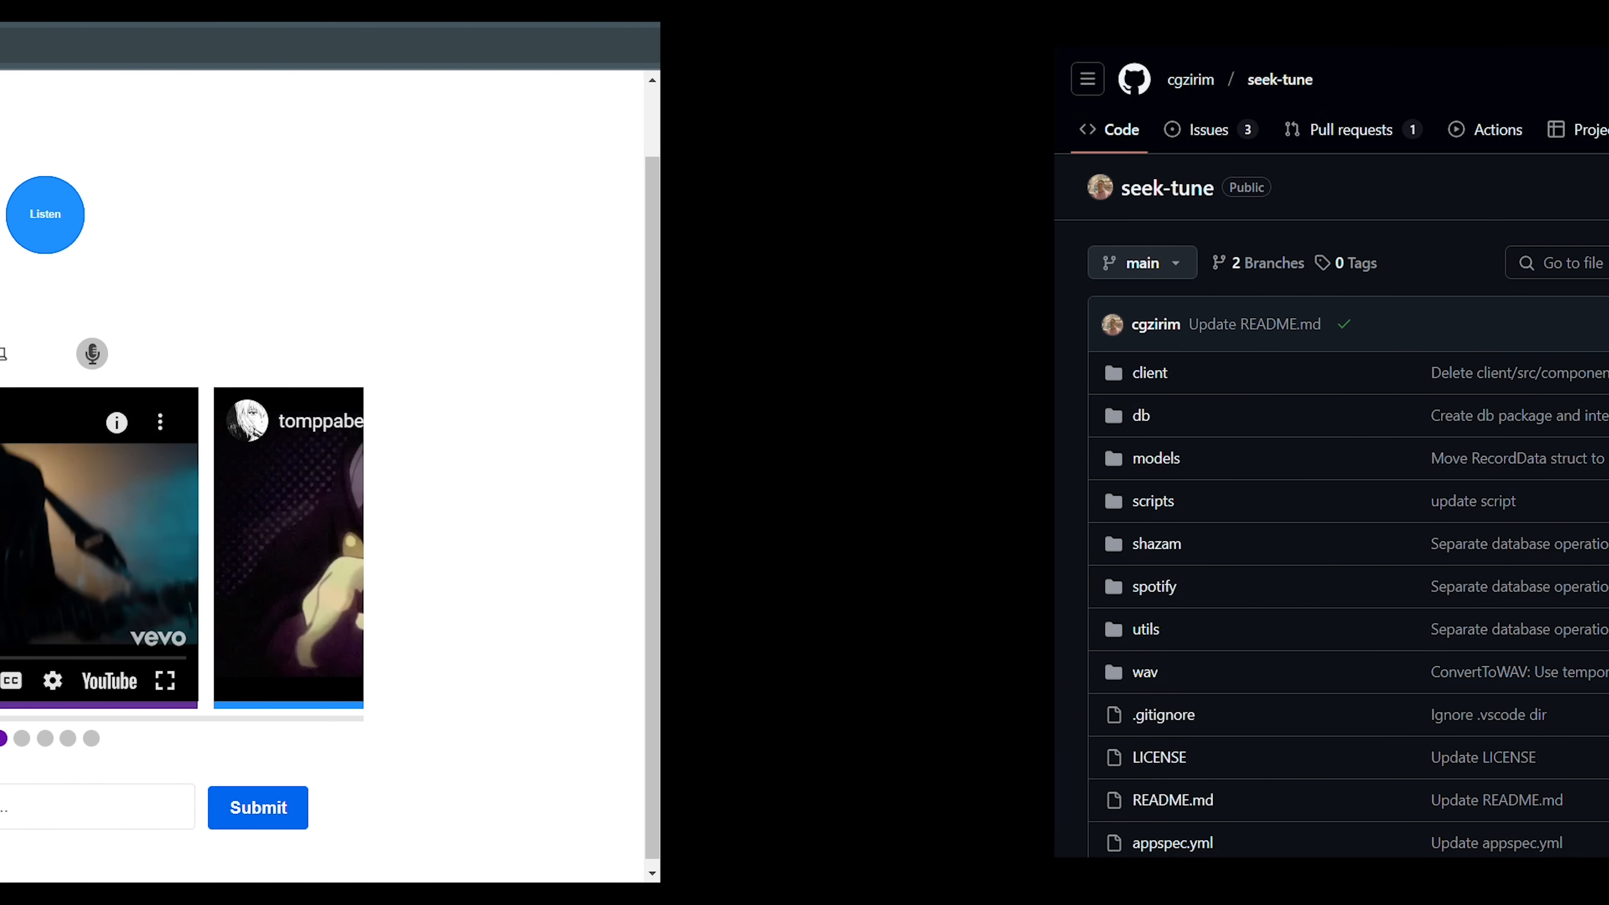
Step: Scroll the seek-tune README and the shazam/spectrogram.go STFT and Hamming window code
scroll("down", 3)
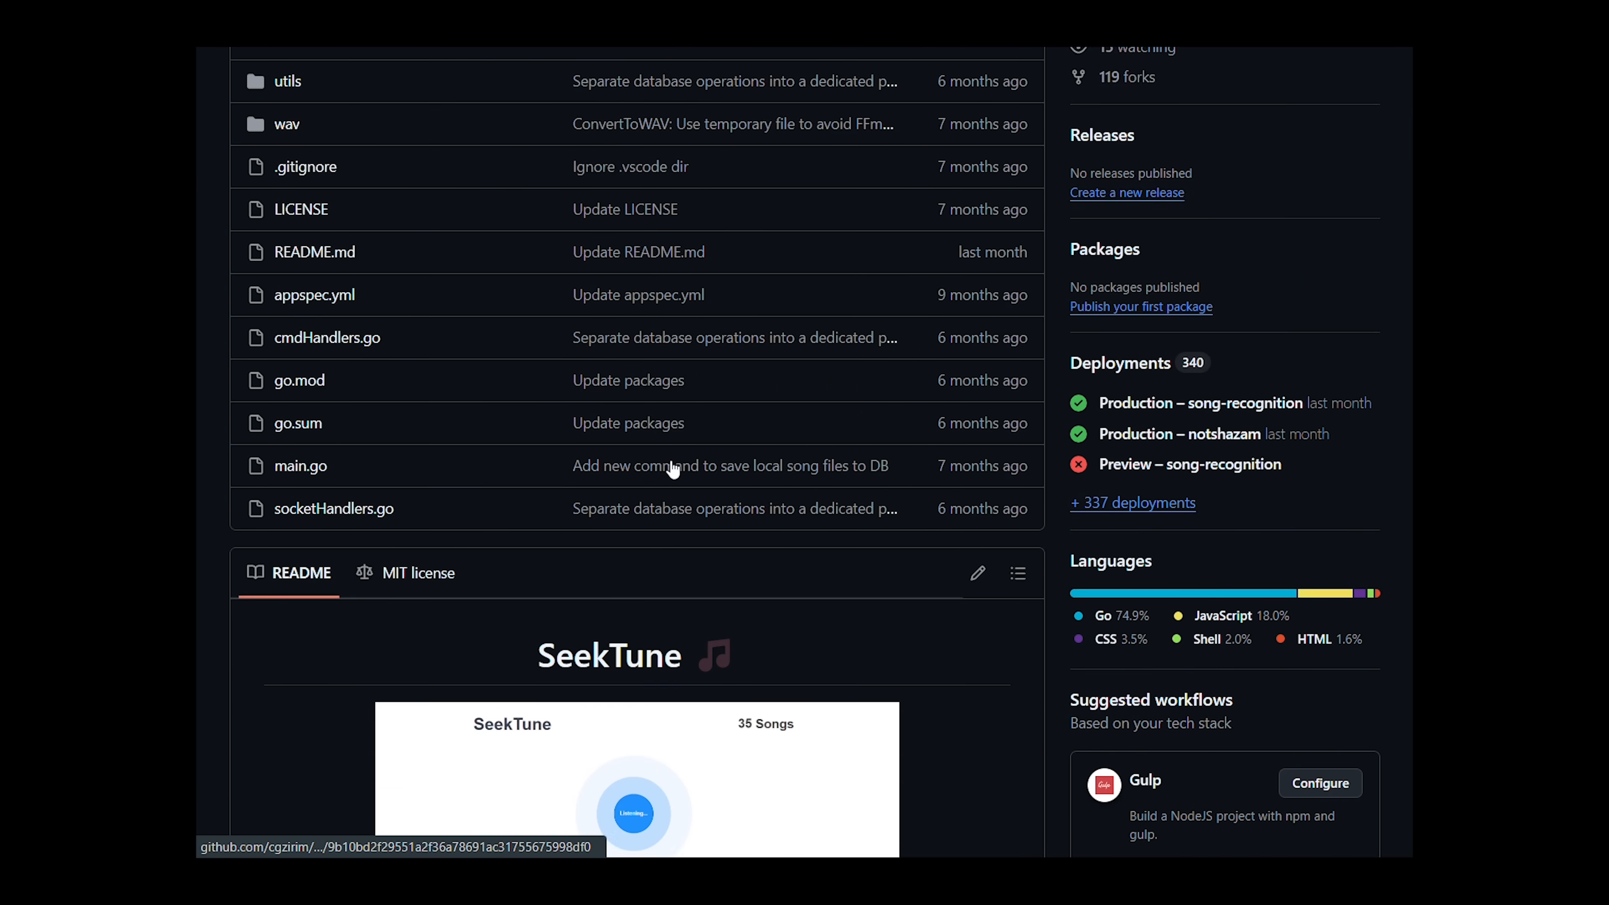
scroll("down", 3)
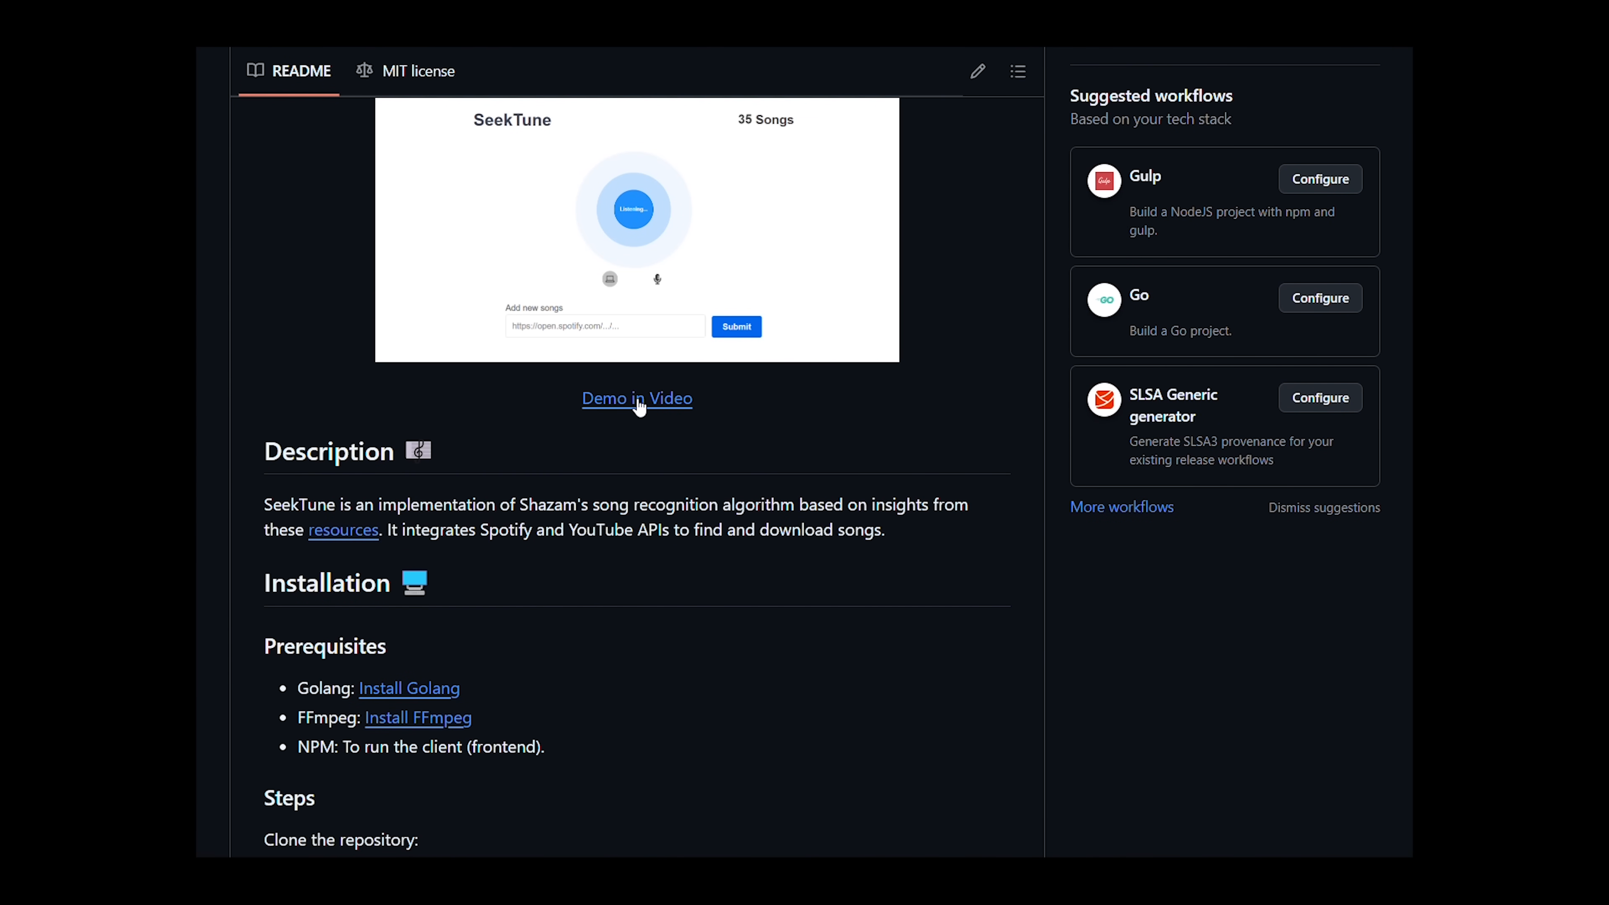
mouse_move(636, 398)
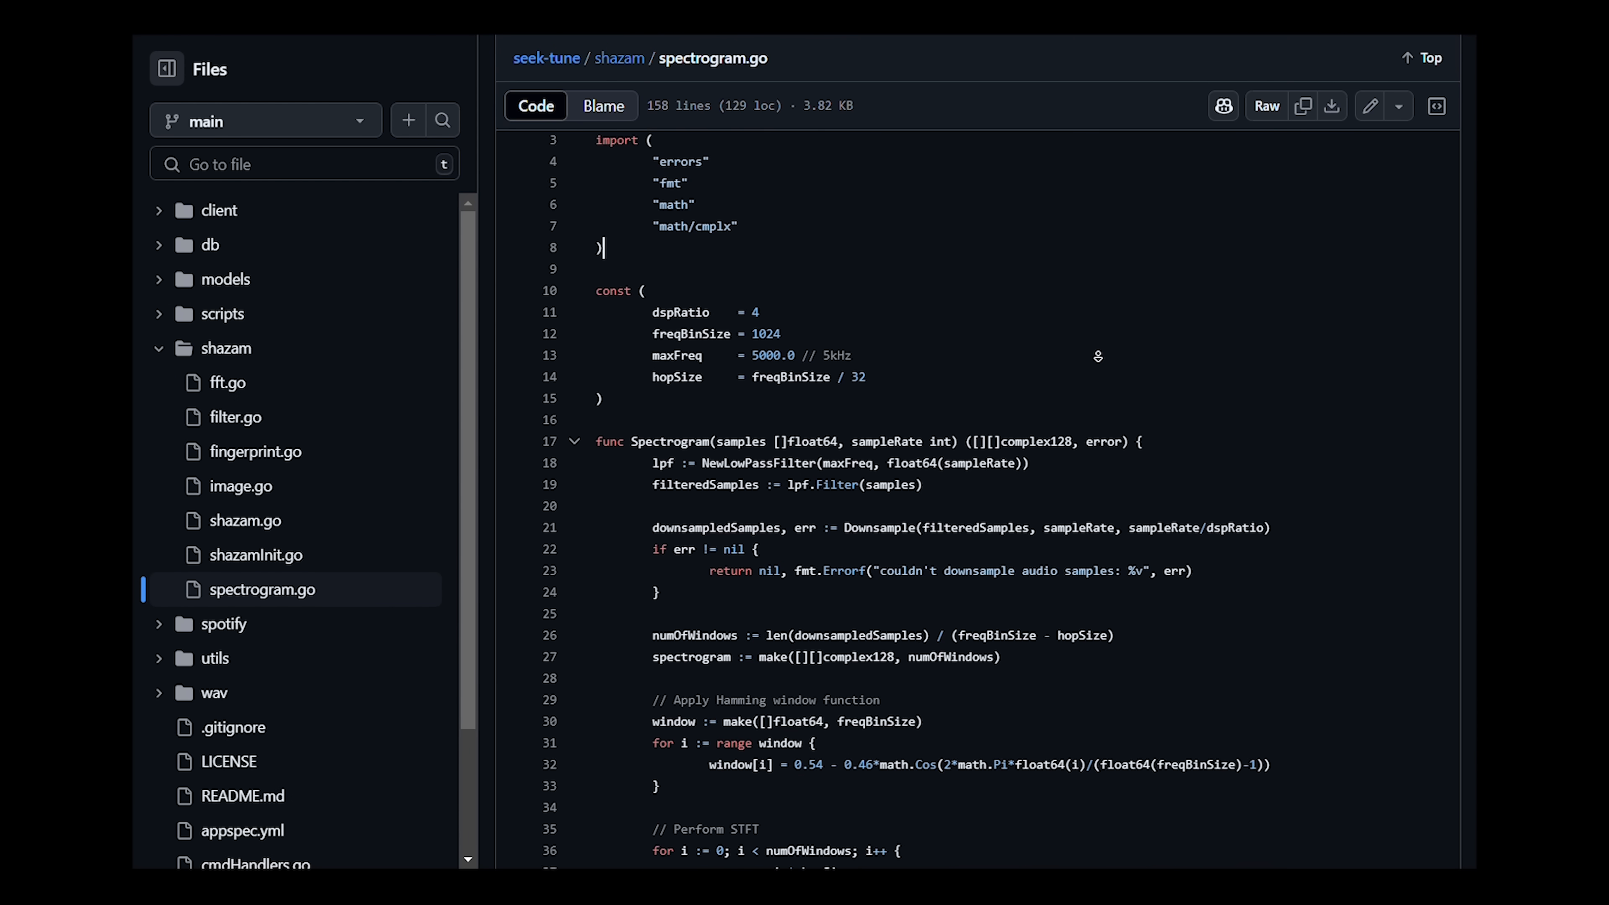
scroll("down", 3)
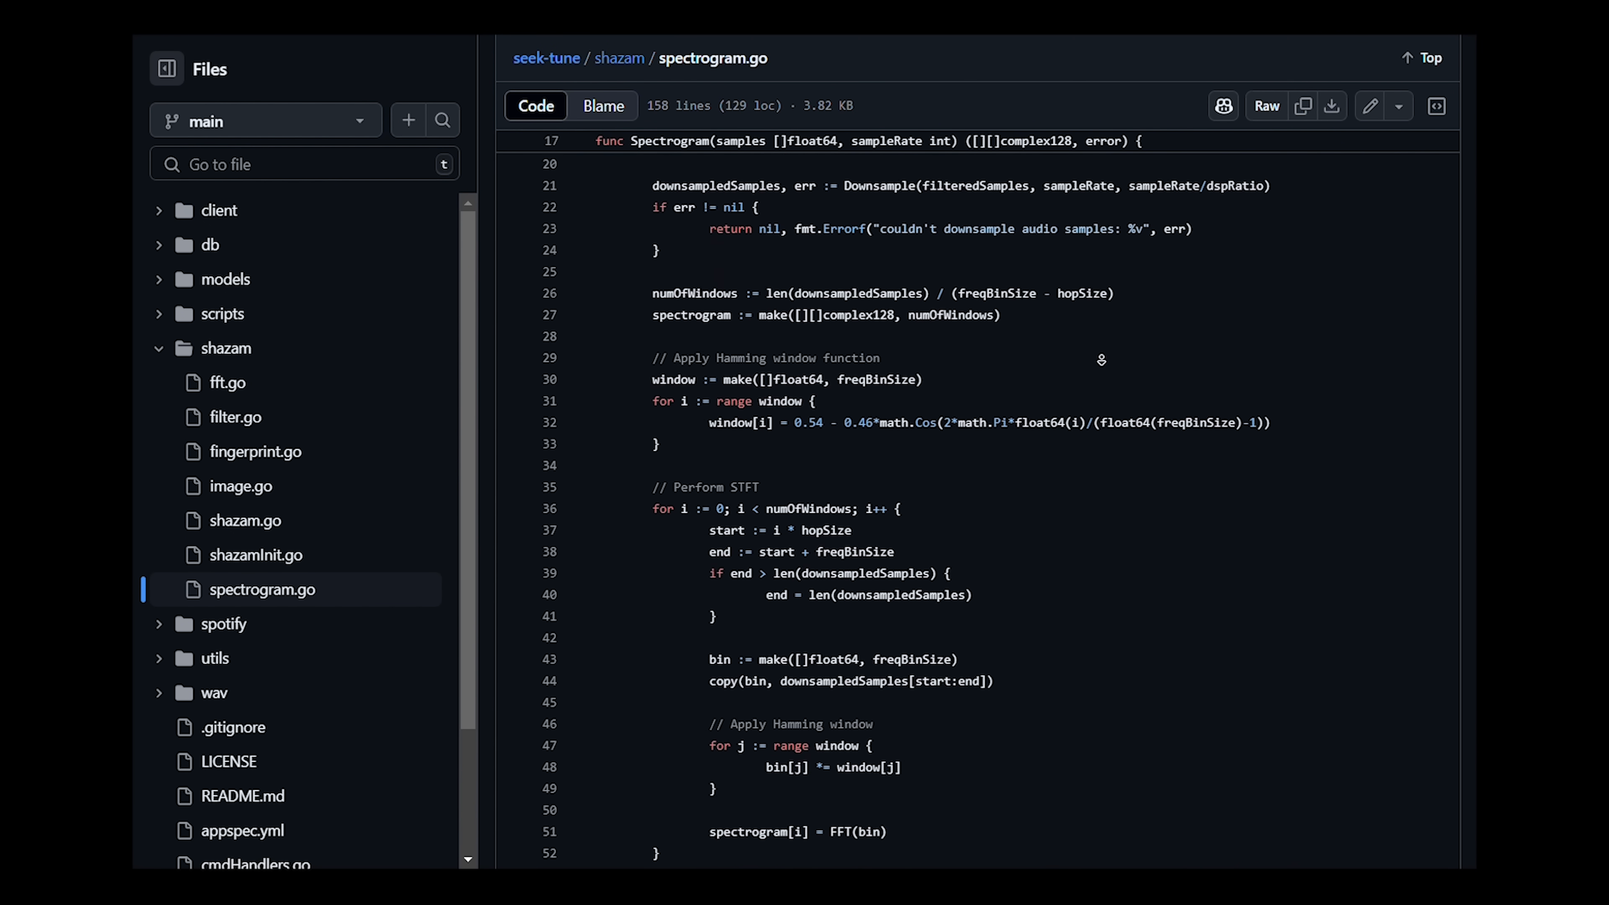